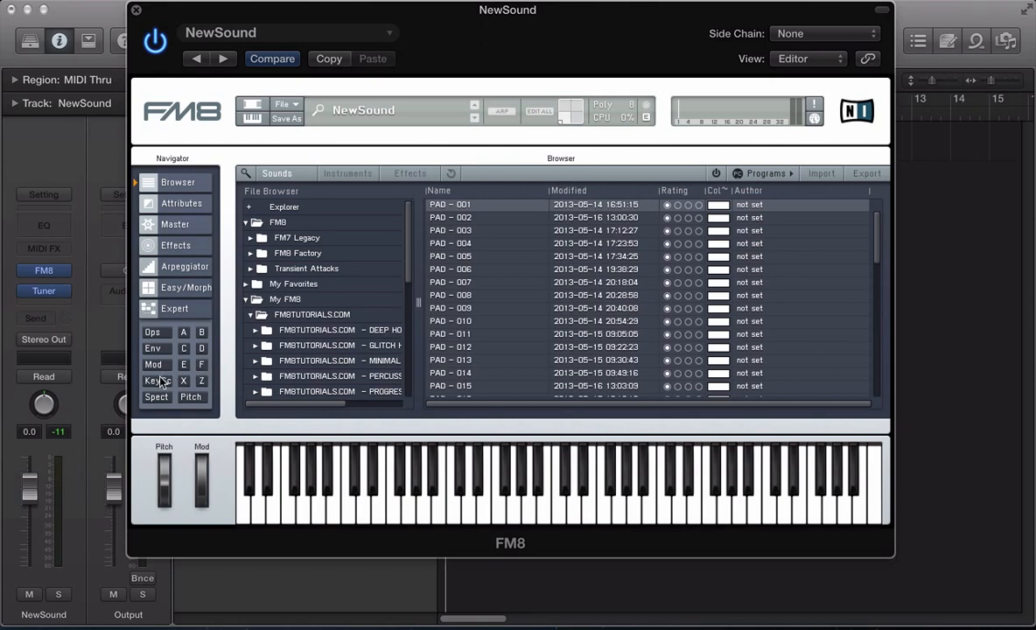
Show the Key Scaling page and expand operator F's level curve.
{"action": "left_click", "coordinate": [158, 380]}
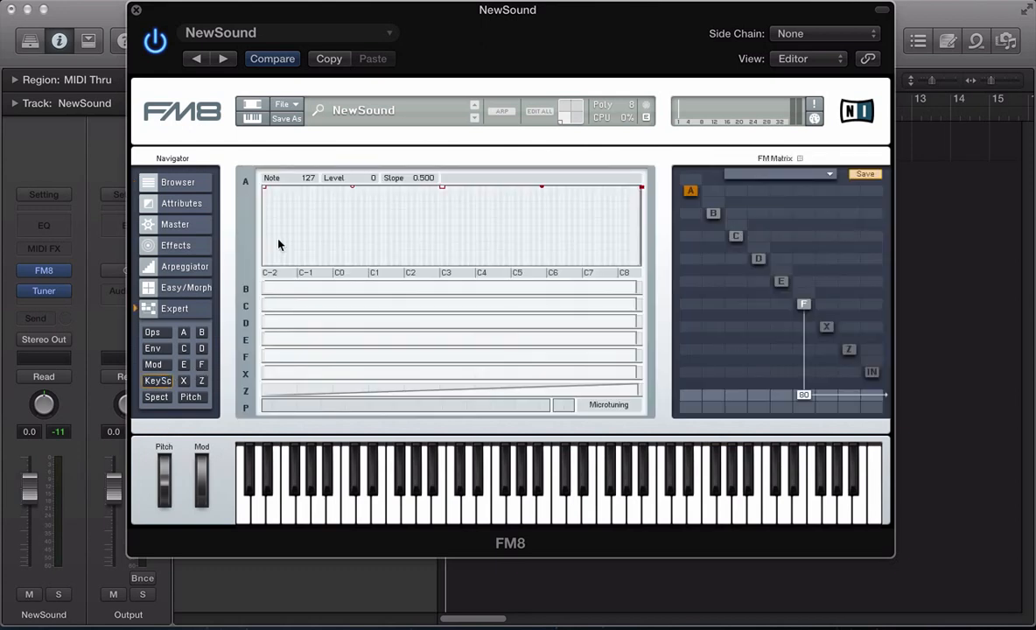
{"action": "left_click", "coordinate": [158, 382]}
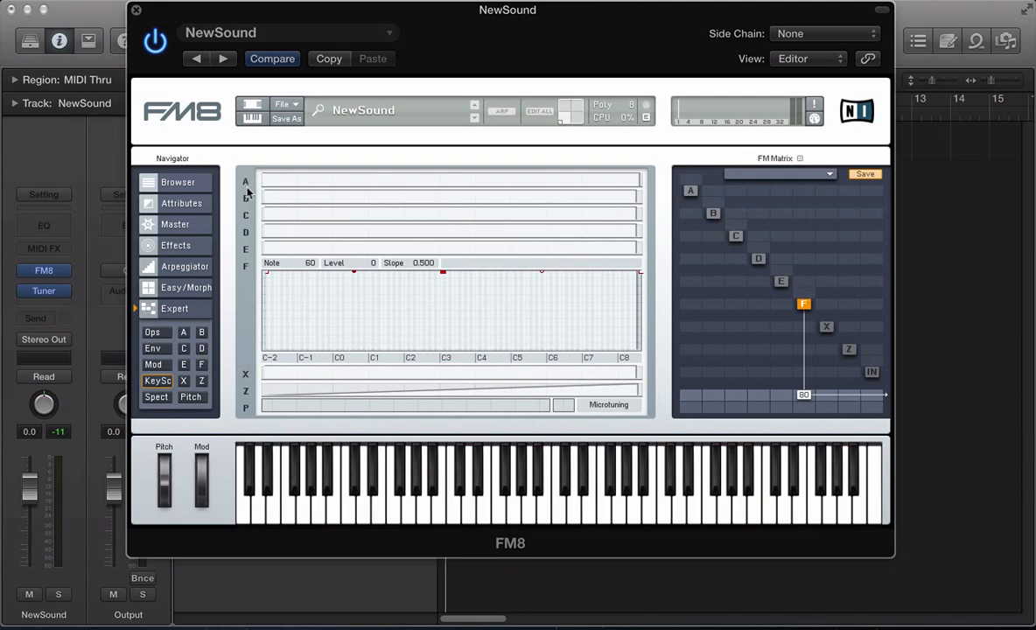
{"action": "mouse_move", "coordinate": [245, 266]}
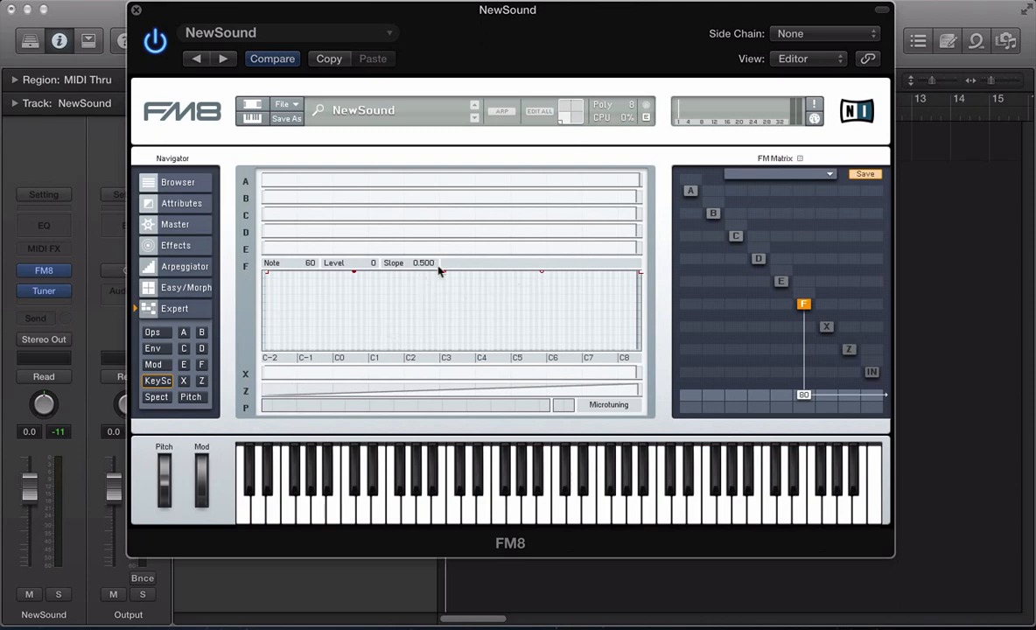
{"action": "mouse_move", "coordinate": [499, 287]}
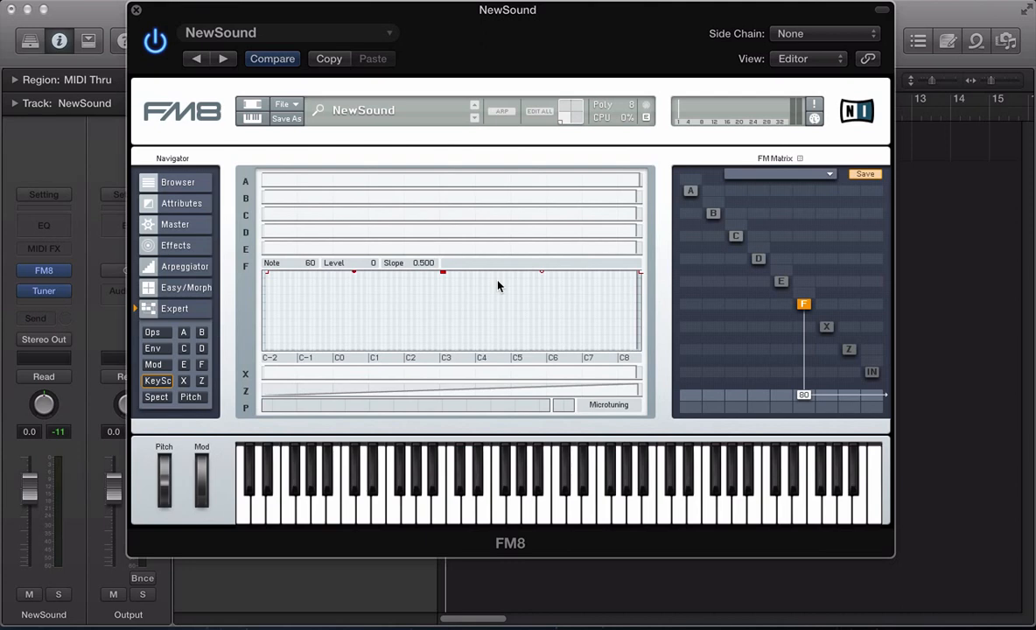
{"action": "mouse_move", "coordinate": [434, 343]}
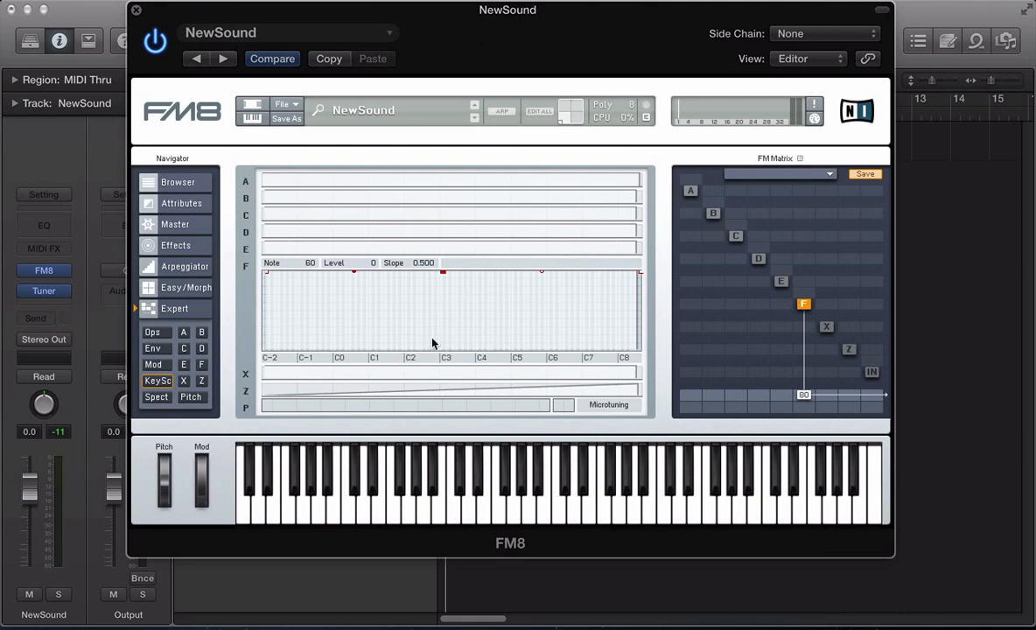
{"action": "mouse_move", "coordinate": [308, 322]}
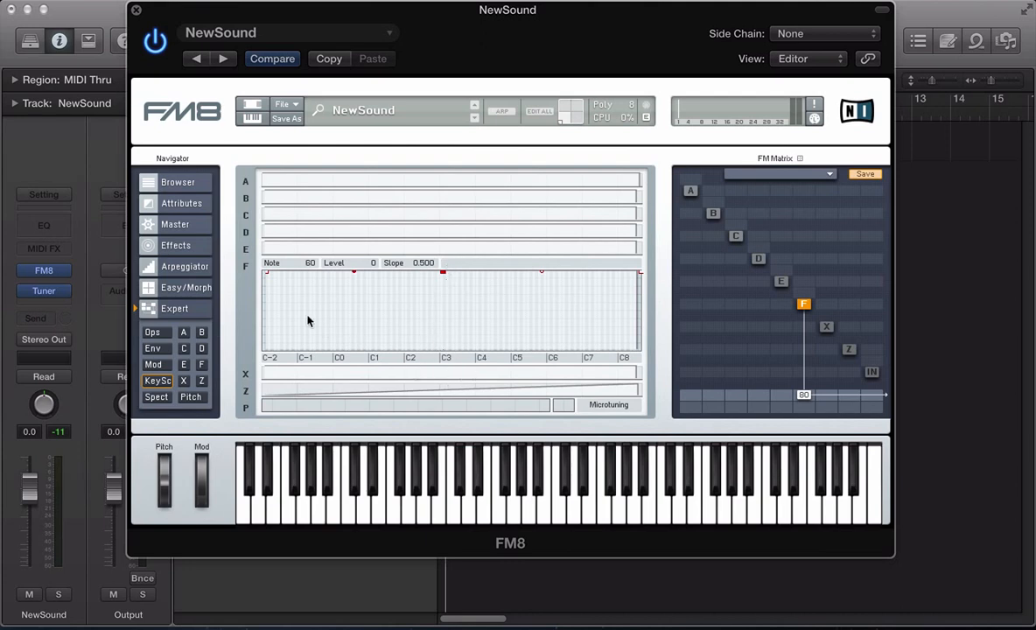
{"action": "left_click_drag", "start_coordinate": [354, 273], "coordinate": [638, 273]}
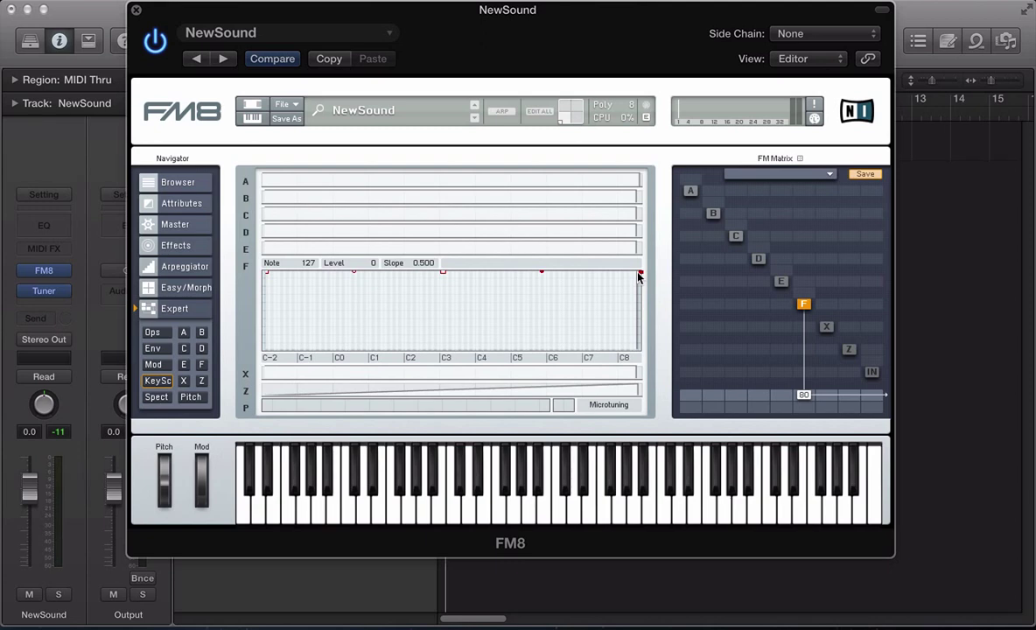
{"action": "mouse_move", "coordinate": [484, 277]}
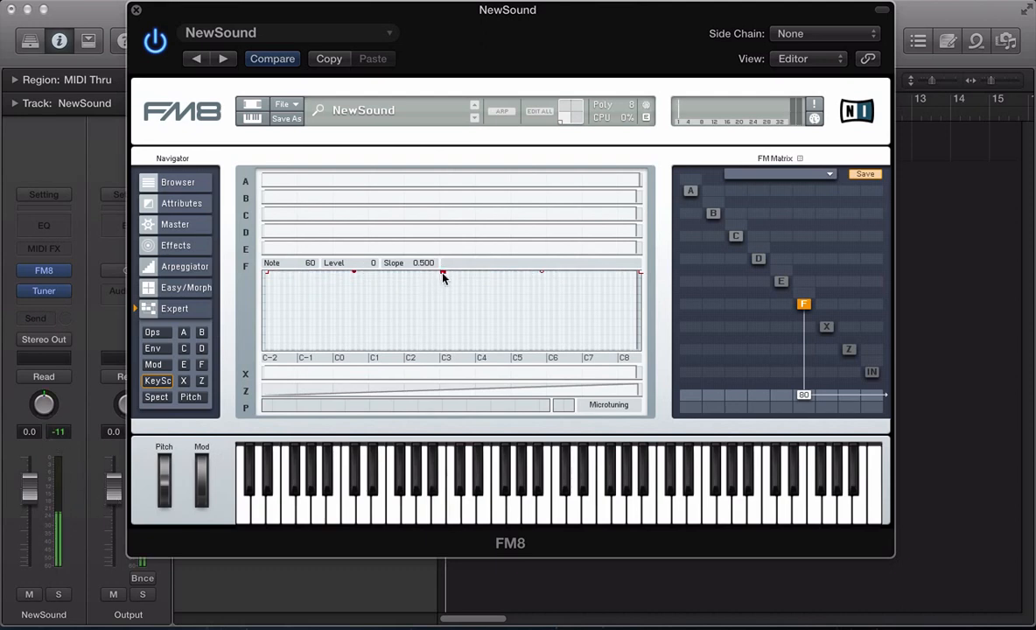
{"action": "left_click_drag", "start_coordinate": [441, 278], "coordinate": [441, 312]}
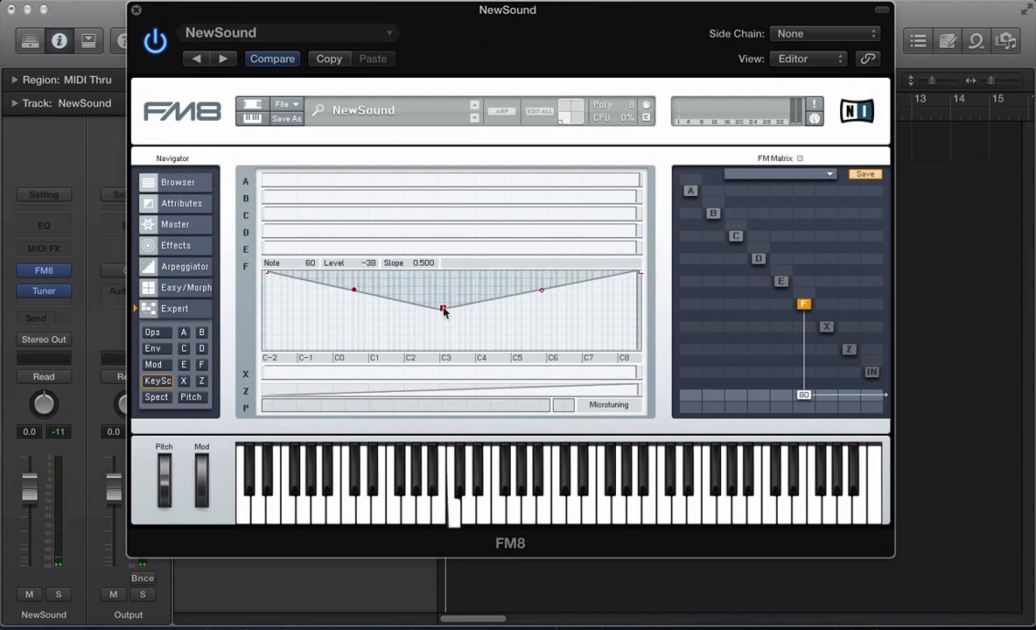
{"action": "left_click_drag", "start_coordinate": [441, 311], "coordinate": [443, 296]}
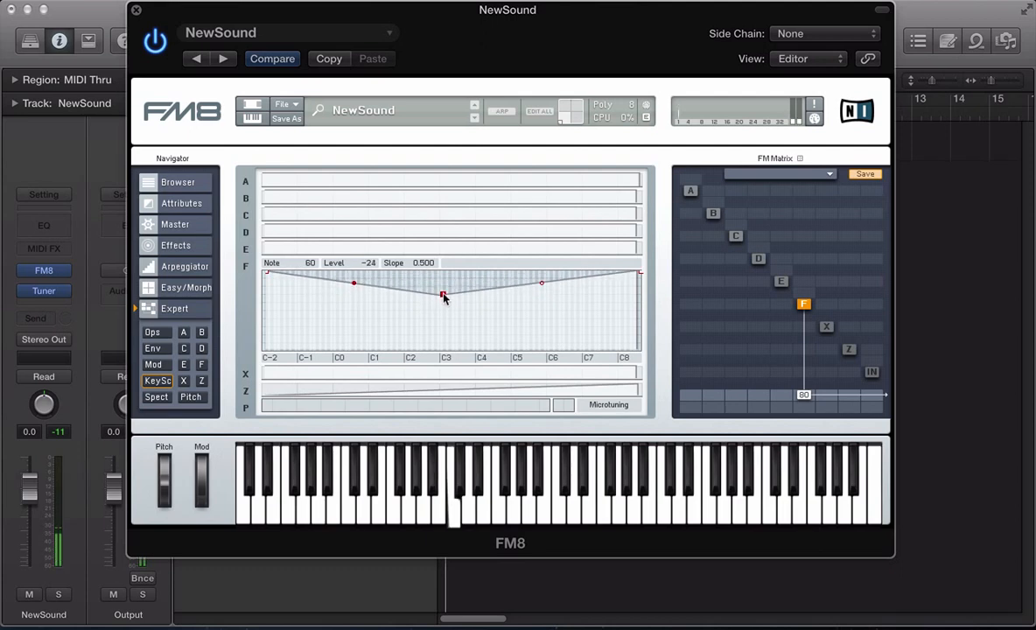
{"action": "left_click_drag", "start_coordinate": [445, 296], "coordinate": [445, 277]}
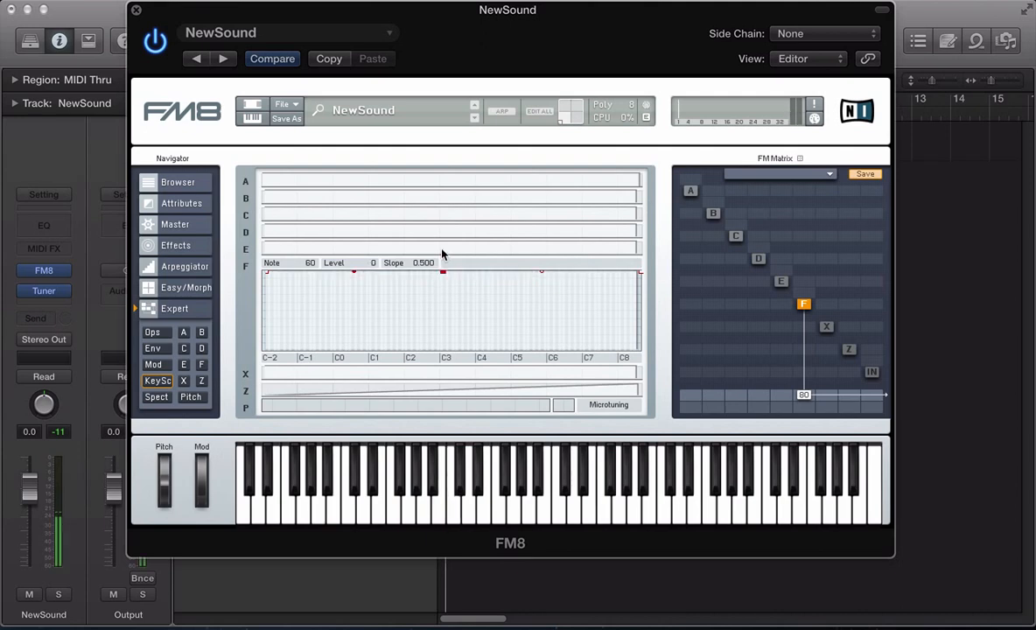
Visit the operator page and Ops overview with its matrix routing, then return to Key Scaling.
{"action": "left_click", "coordinate": [782, 282]}
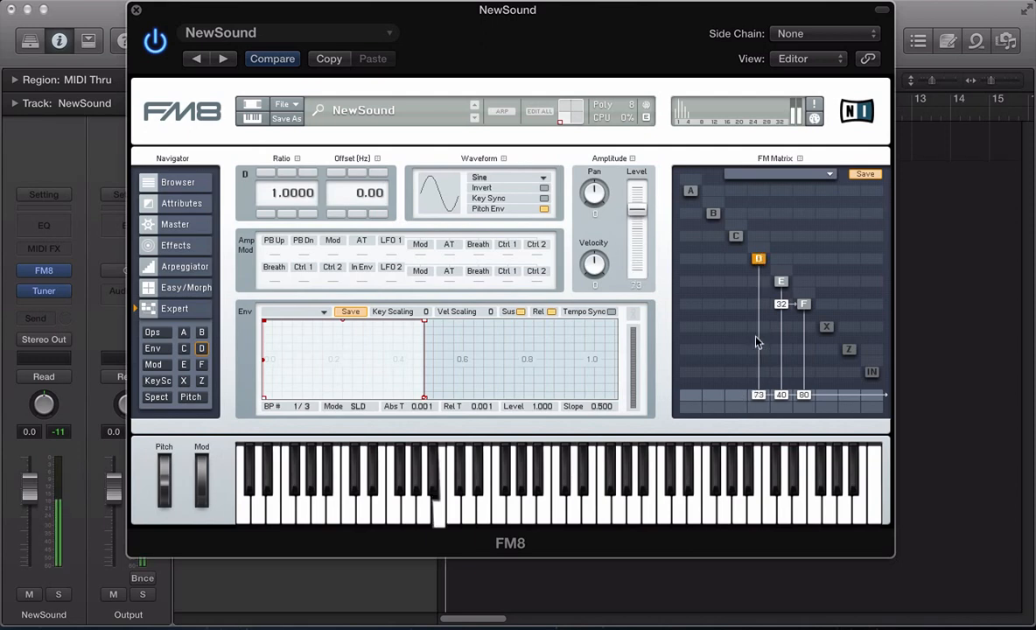
{"action": "left_click", "coordinate": [154, 332]}
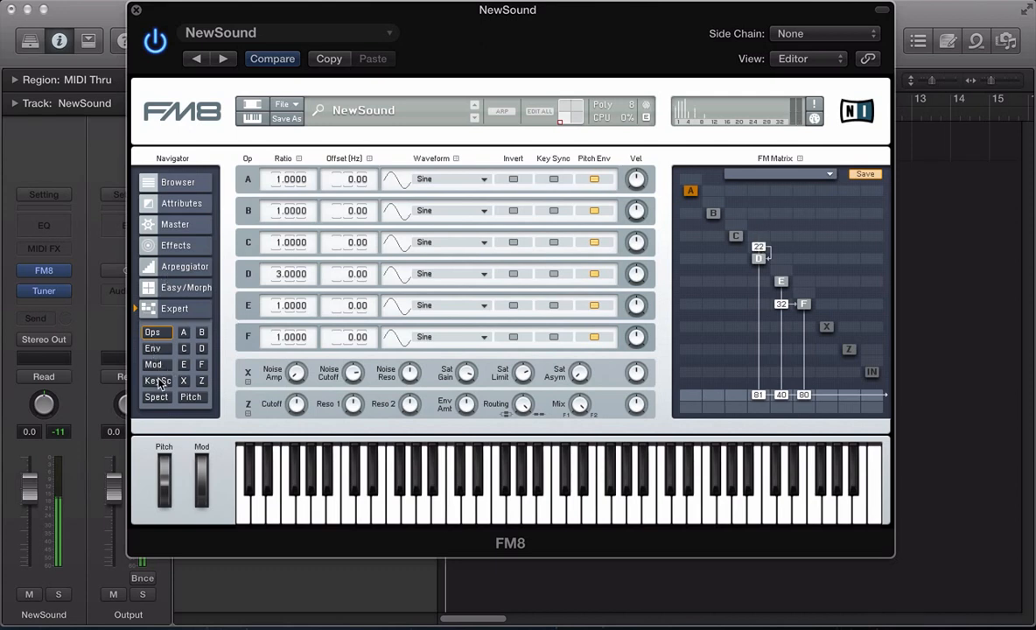
{"action": "left_click", "coordinate": [157, 381]}
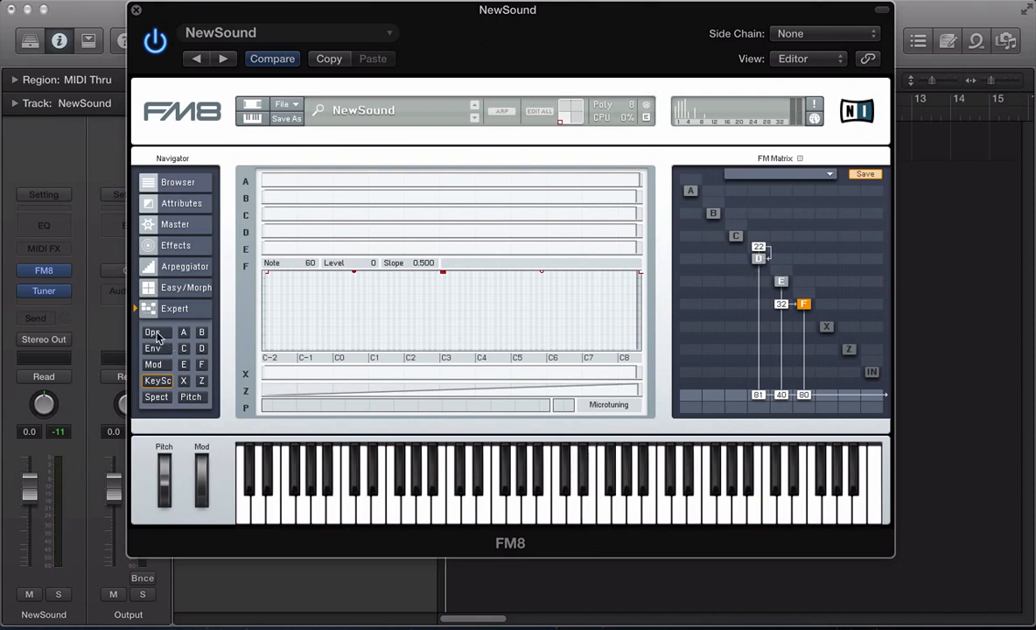
Expand operator D's row to show its level scaling curve.
{"action": "left_click", "coordinate": [157, 382]}
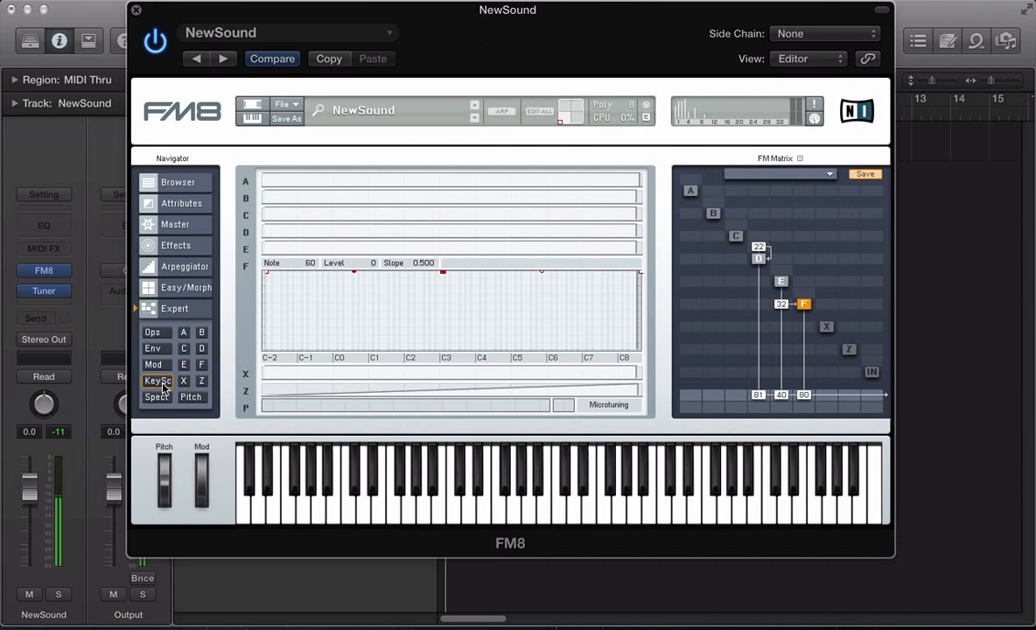
{"action": "mouse_move", "coordinate": [738, 259]}
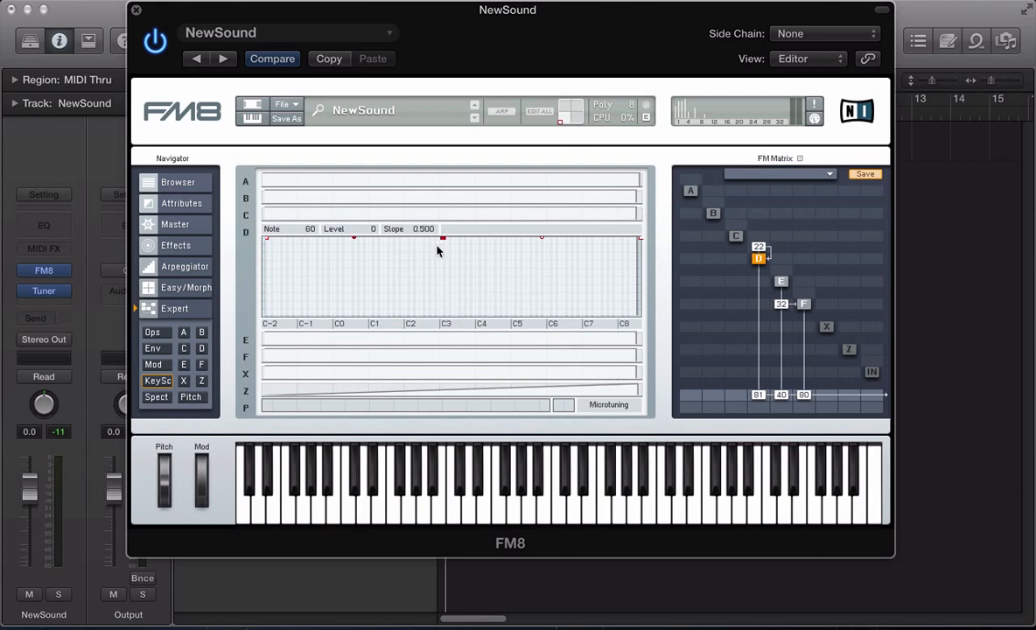
{"action": "mouse_move", "coordinate": [480, 245]}
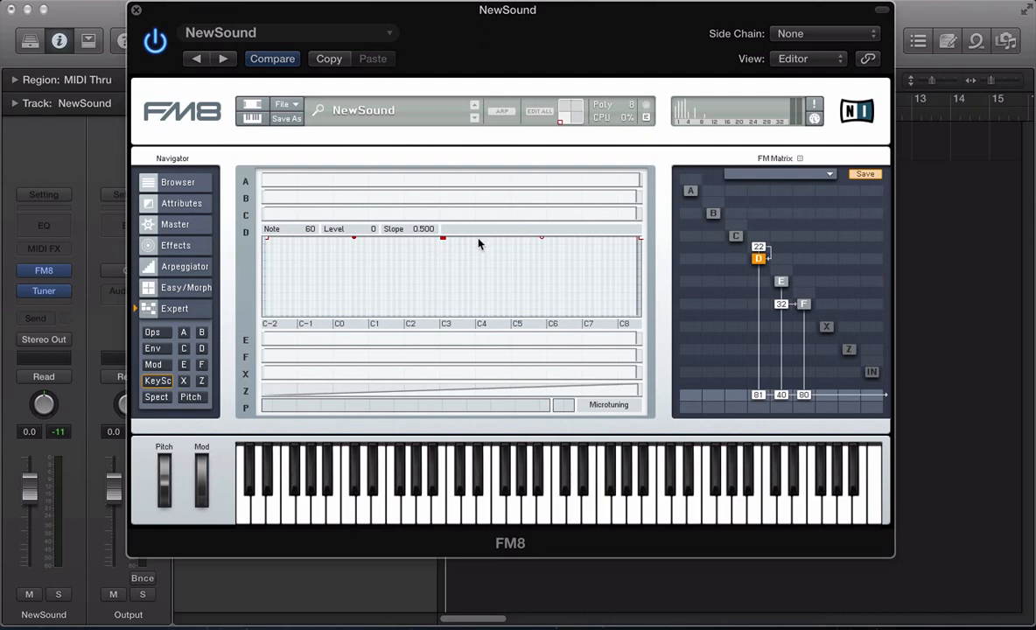
Add breakpoints near C4 on operator D's curve and lower its right end.
{"action": "left_click_drag", "start_coordinate": [444, 238], "coordinate": [479, 242]}
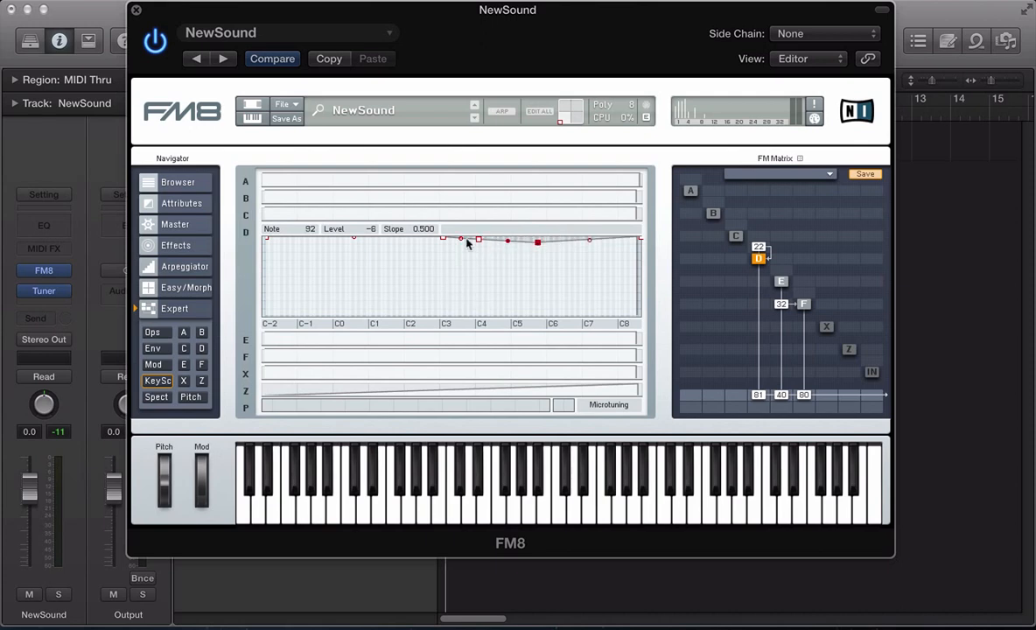
{"action": "left_click_drag", "start_coordinate": [479, 238], "coordinate": [480, 238]}
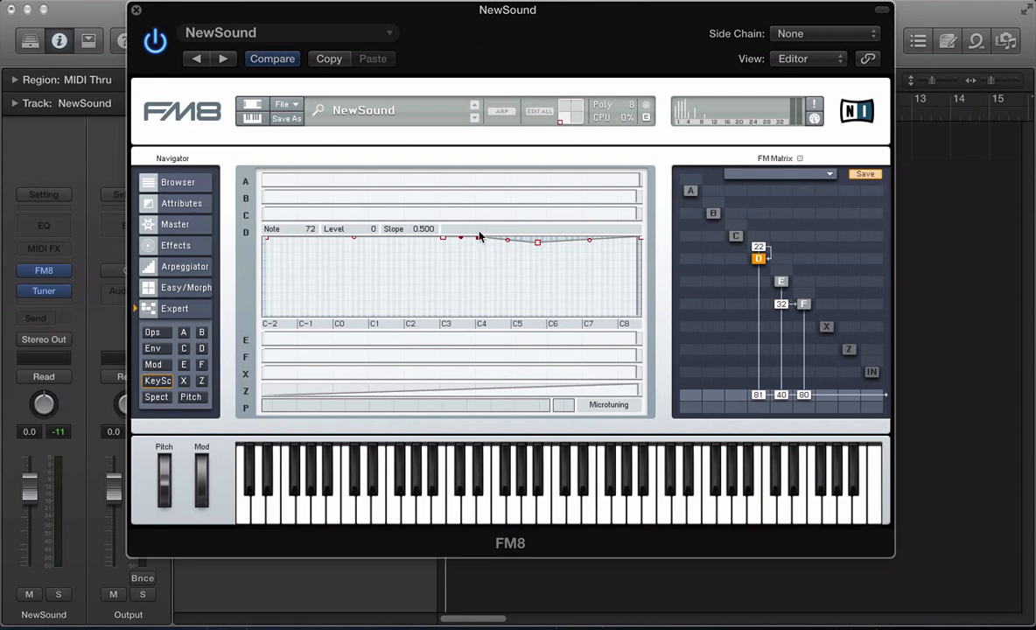
{"action": "left_click_drag", "start_coordinate": [479, 242], "coordinate": [479, 249]}
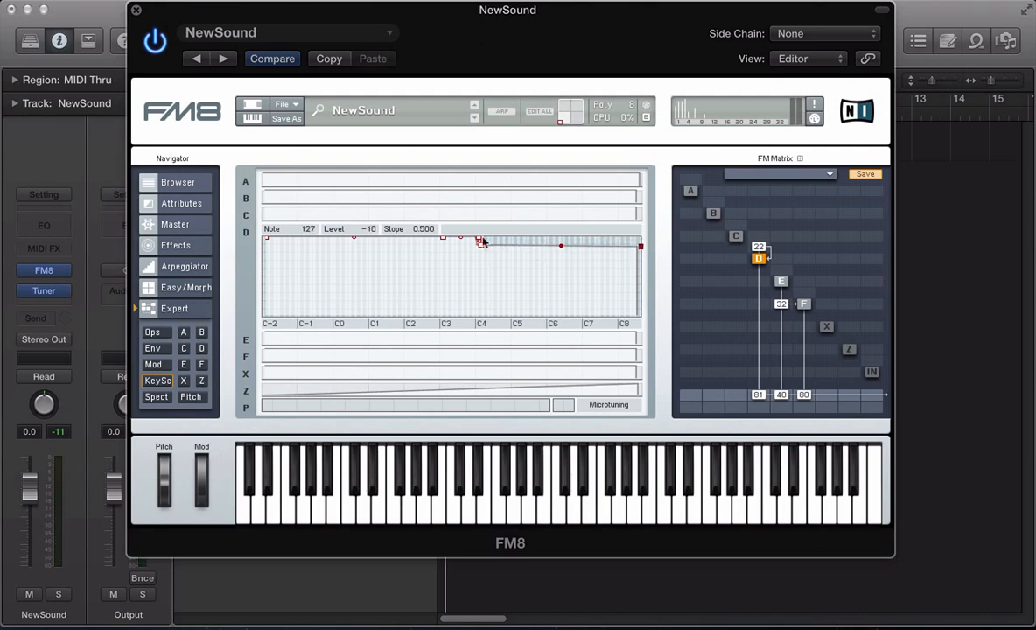
{"action": "left_click_drag", "start_coordinate": [480, 242], "coordinate": [479, 254]}
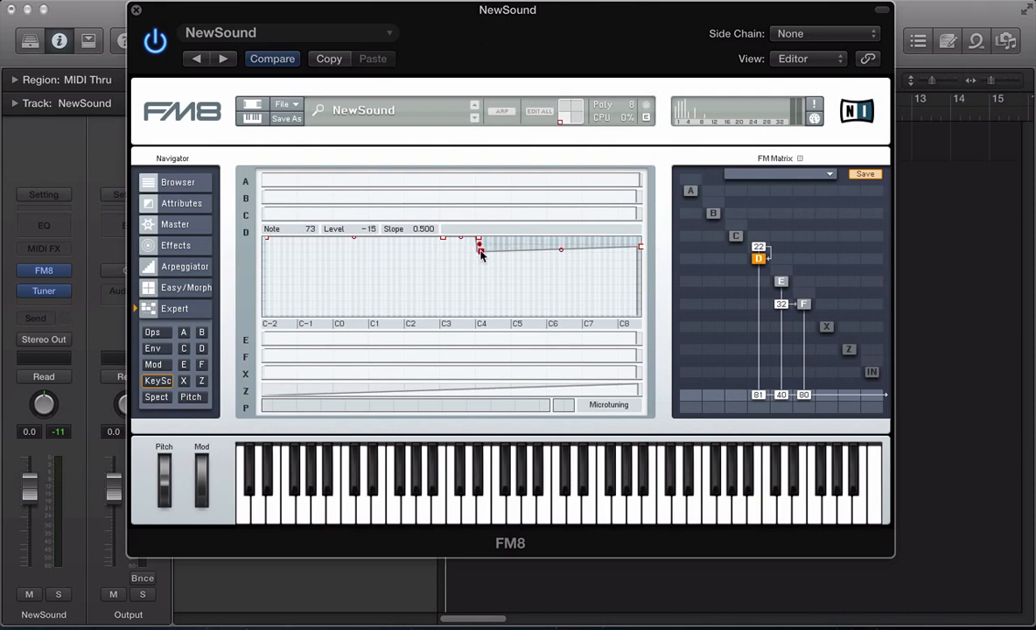
Deepen the C4 dip, set the top-key level, then settle the C4 point near -12.
{"action": "left_click_drag", "start_coordinate": [479, 243], "coordinate": [479, 249]}
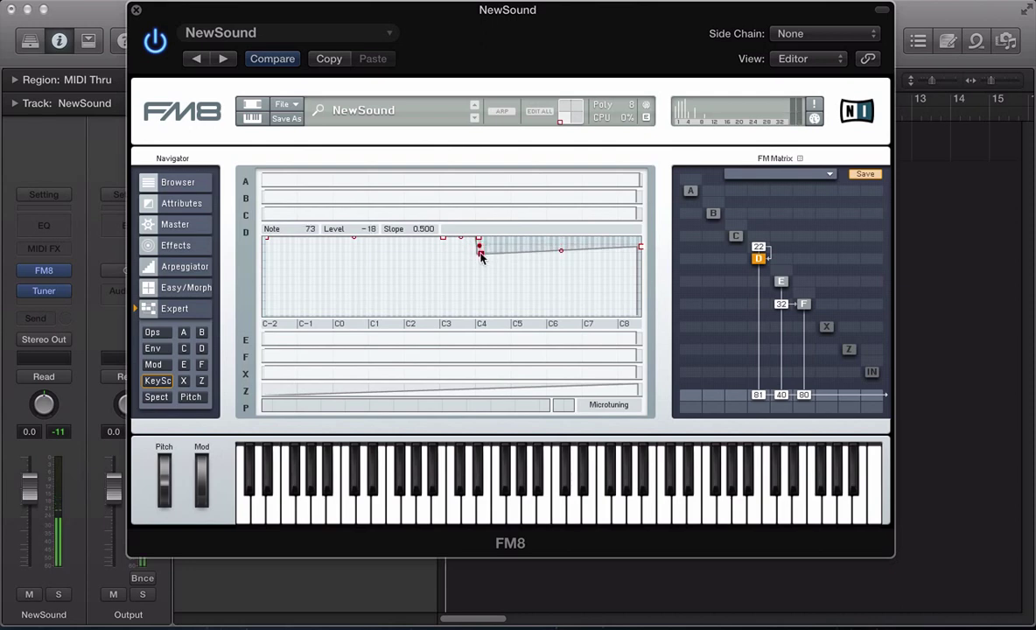
{"action": "left_click_drag", "start_coordinate": [480, 238], "coordinate": [480, 254]}
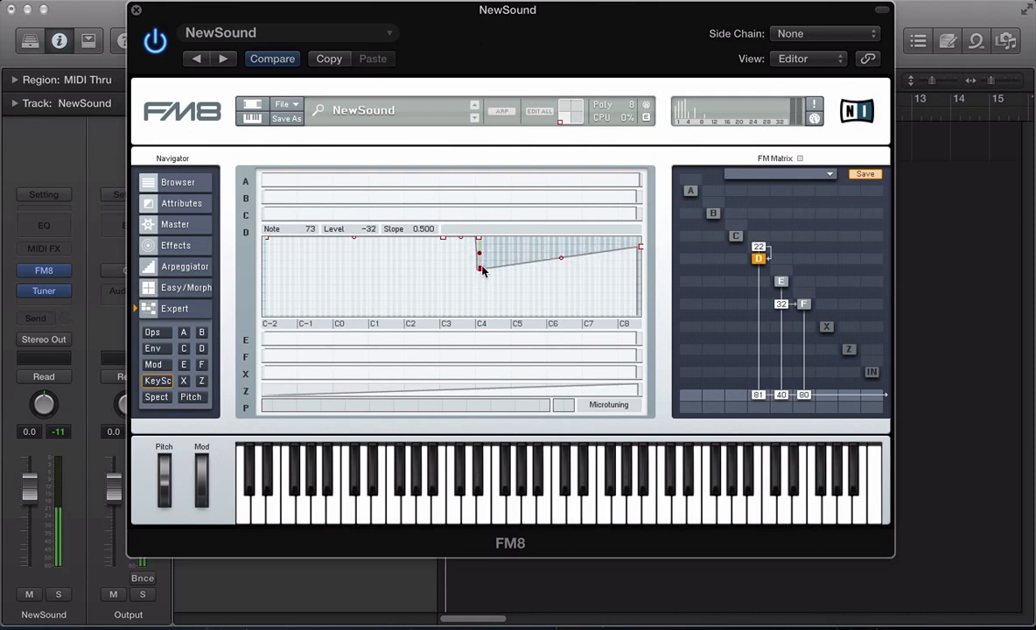
{"action": "left_click_drag", "start_coordinate": [479, 255], "coordinate": [480, 242]}
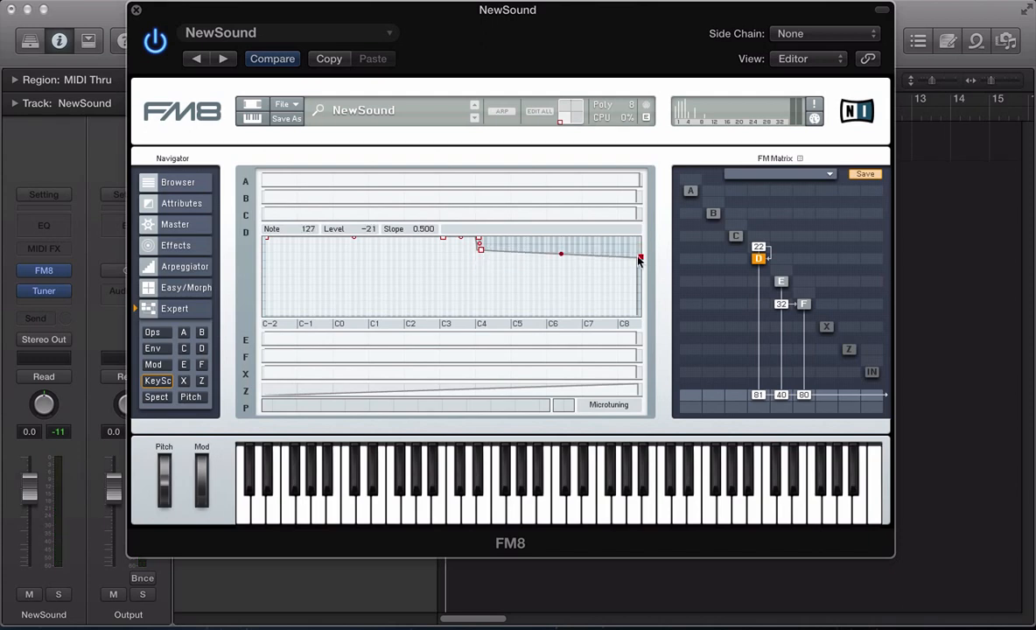
{"action": "left_click_drag", "start_coordinate": [639, 259], "coordinate": [480, 245]}
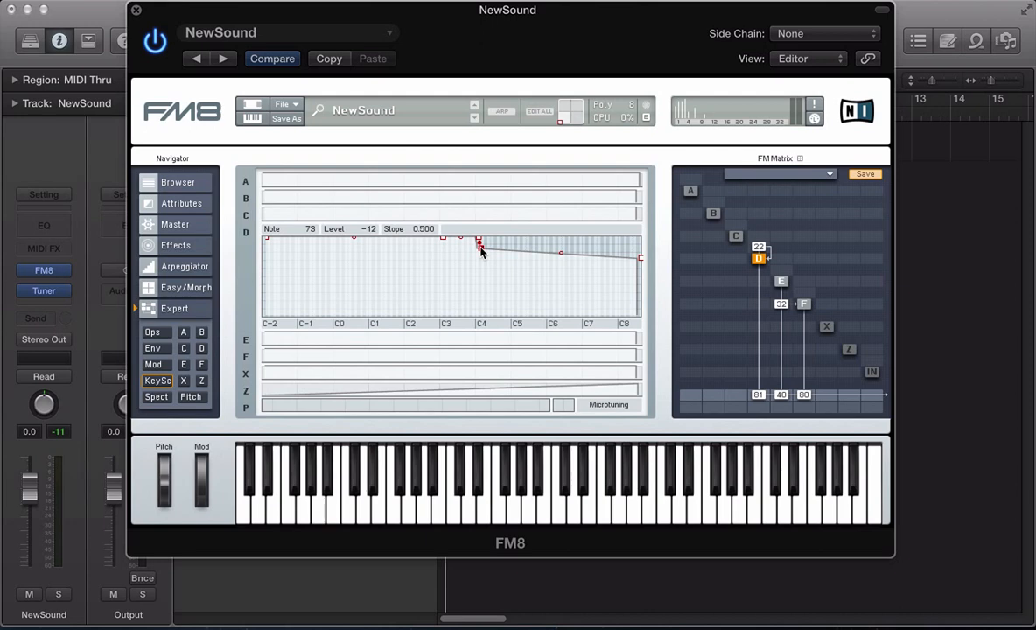
{"action": "mouse_move", "coordinate": [511, 245]}
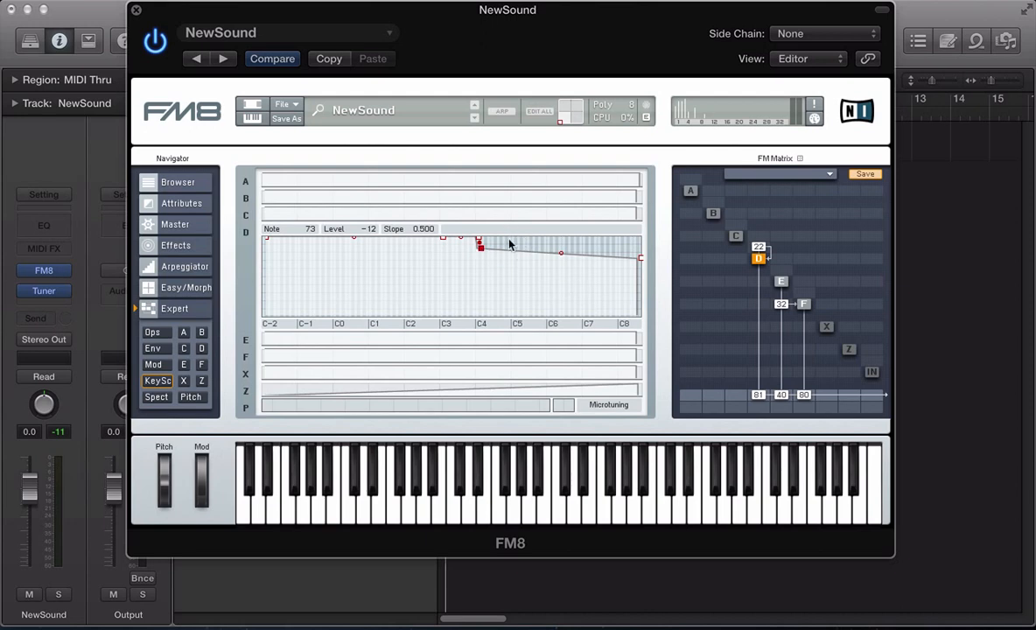
{"action": "mouse_move", "coordinate": [378, 224]}
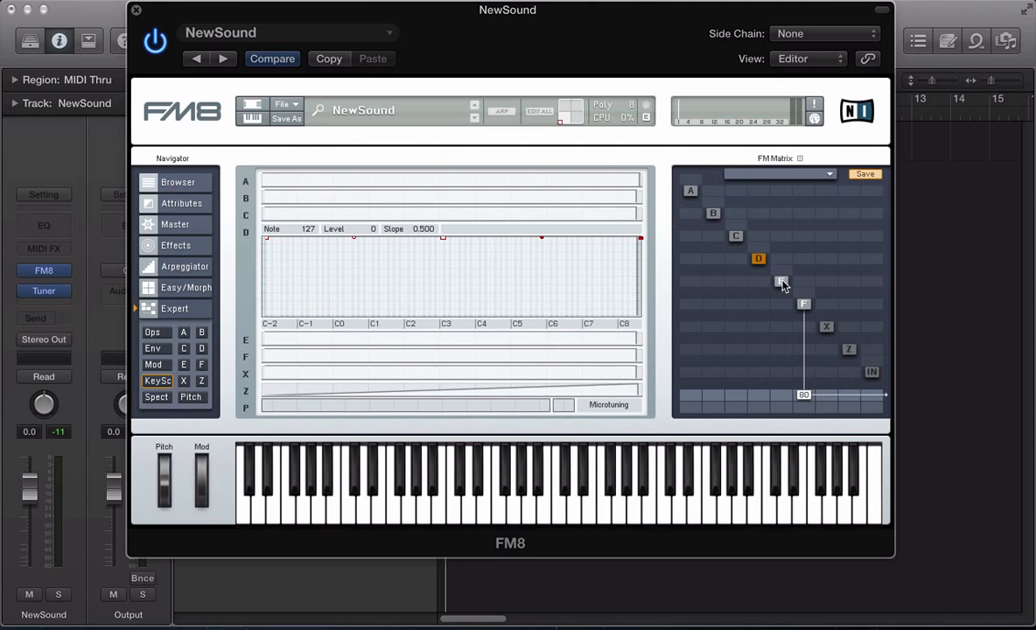
In the Ops overview, set operator D's ratio to 0.7500 and tweak two FM matrix amounts.
{"action": "left_click", "coordinate": [156, 333]}
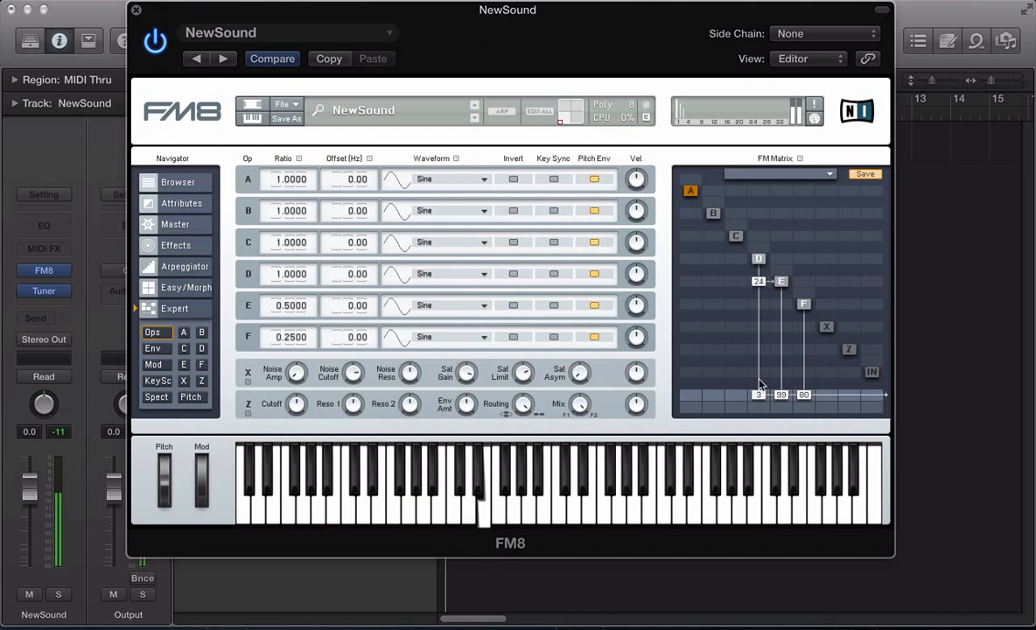
{"action": "double_click", "coordinate": [291, 273]}
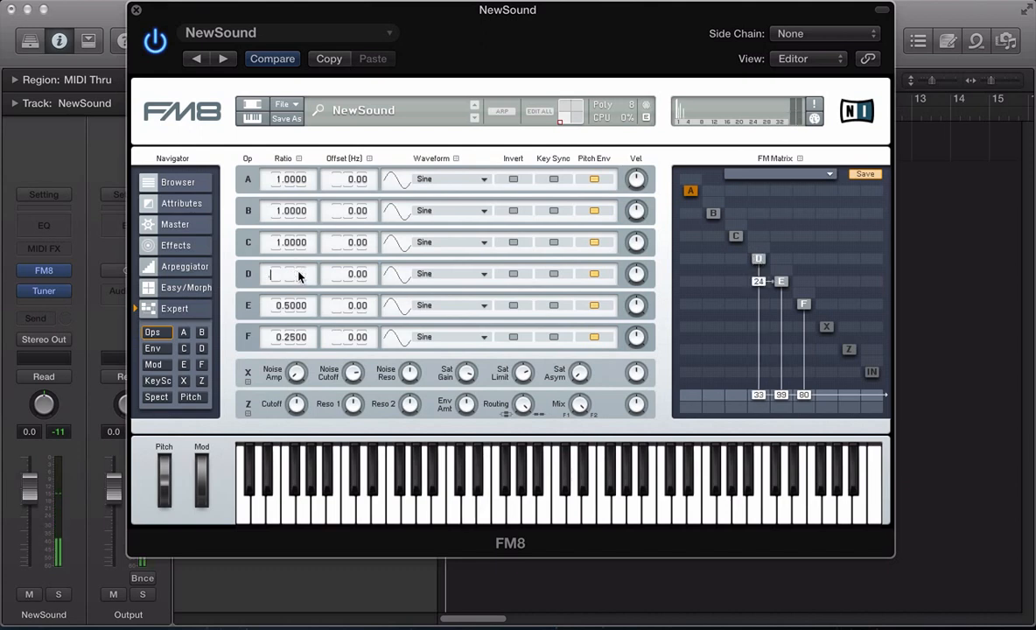
{"action": "type", "text": "0.7500"}
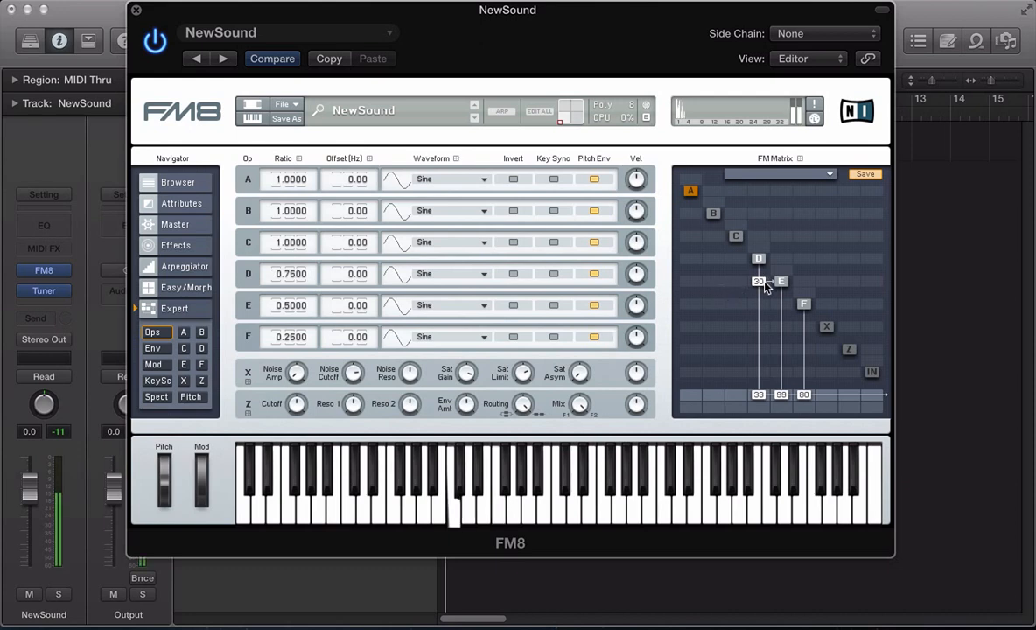
{"action": "left_click_drag", "start_coordinate": [759, 282], "coordinate": [758, 394]}
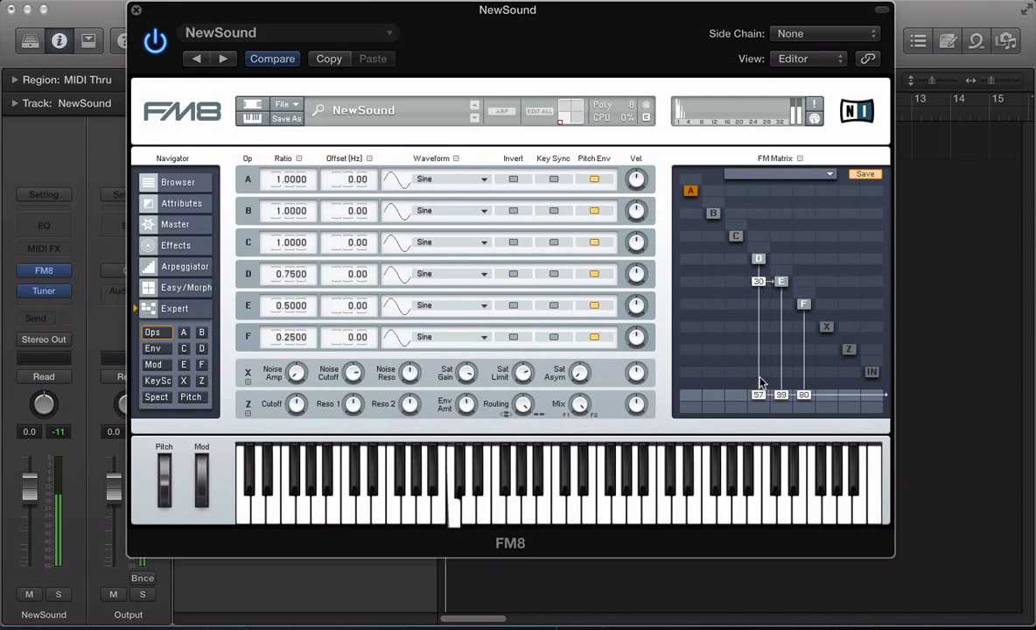
{"action": "left_click_drag", "start_coordinate": [758, 394], "coordinate": [757, 367]}
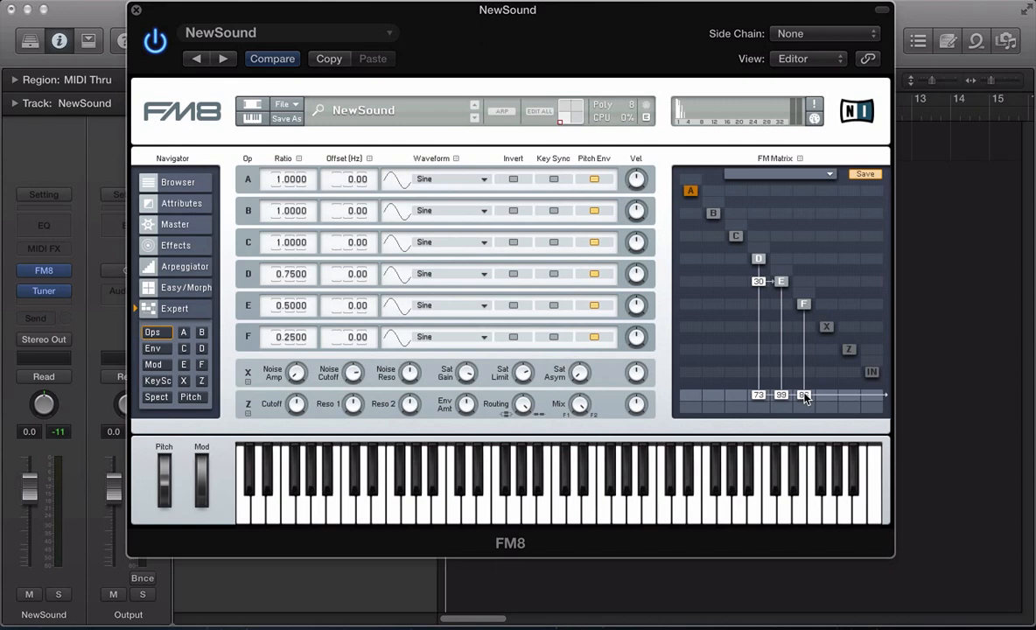
On Key Scaling, add breakpoints to operator F's curve and pull a deep dip around C1.
{"action": "left_click", "coordinate": [157, 380]}
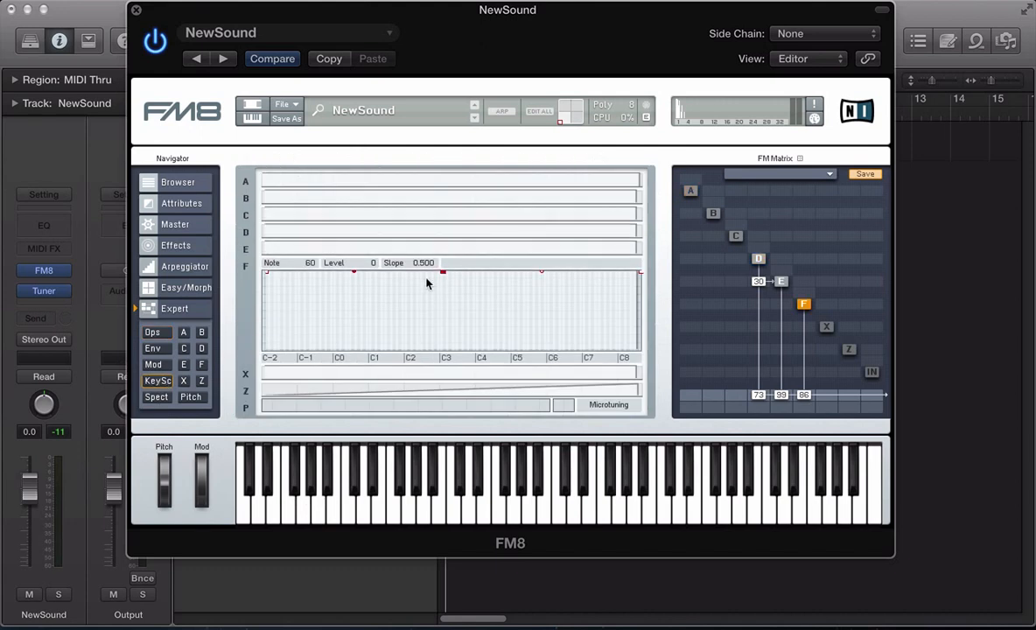
{"action": "mouse_move", "coordinate": [376, 279]}
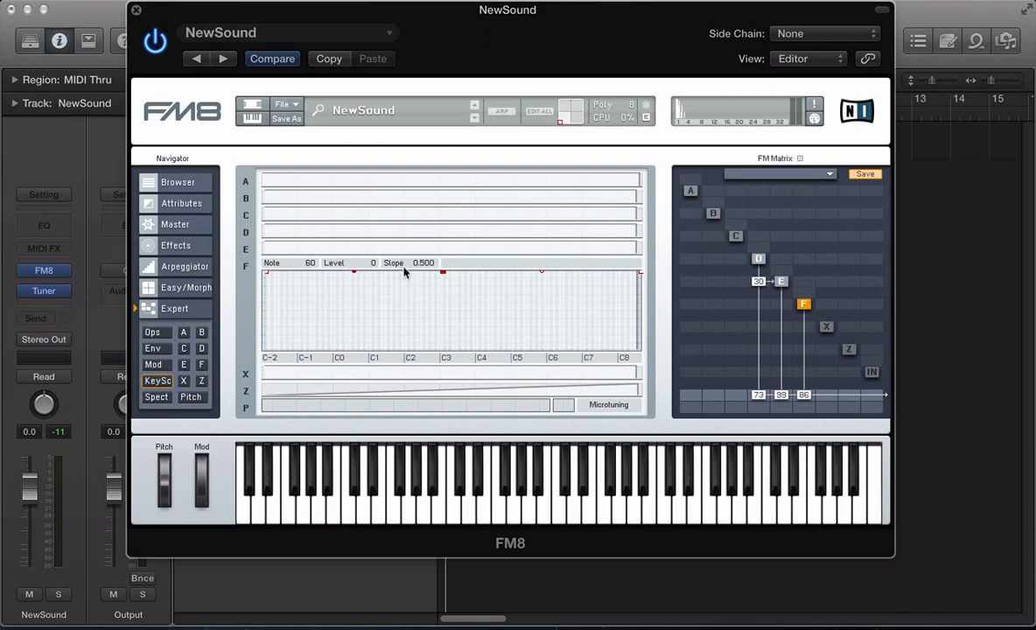
{"action": "left_click_drag", "start_coordinate": [353, 272], "coordinate": [330, 272]}
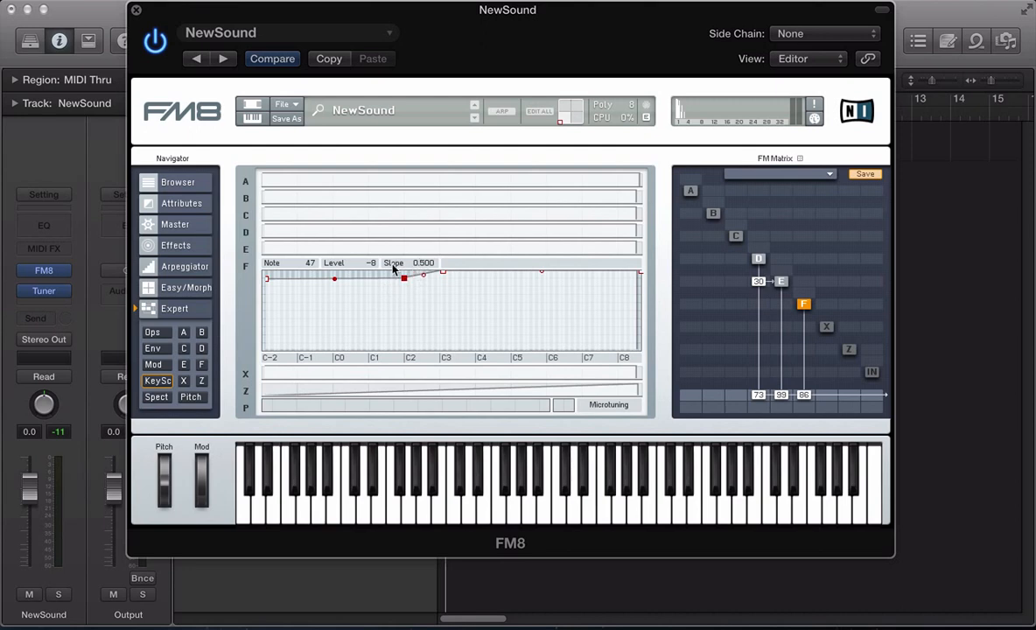
{"action": "mouse_move", "coordinate": [403, 280]}
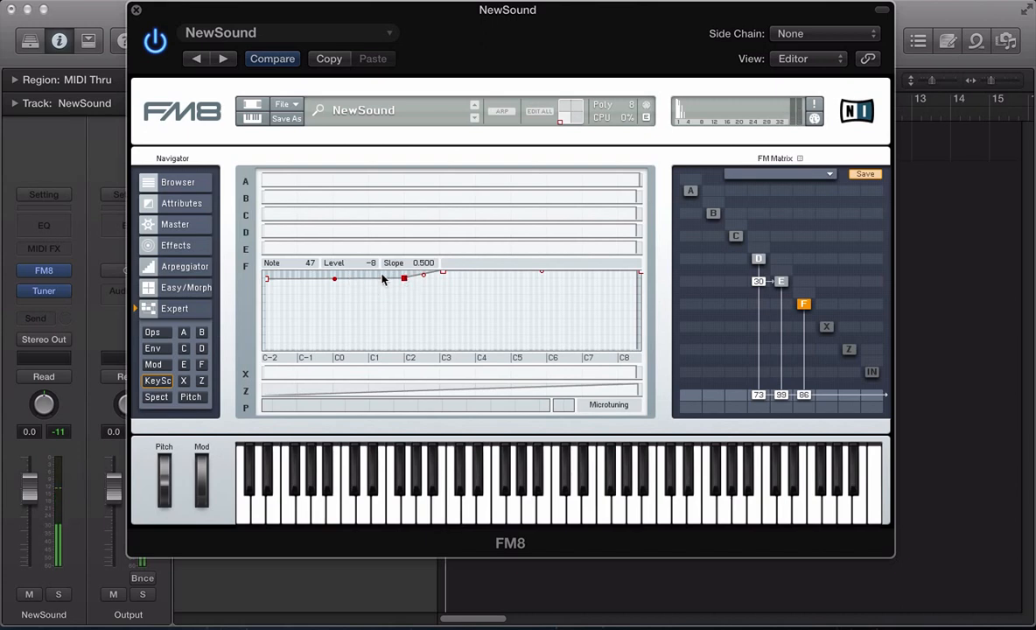
{"action": "left_click_drag", "start_coordinate": [404, 279], "coordinate": [367, 294]}
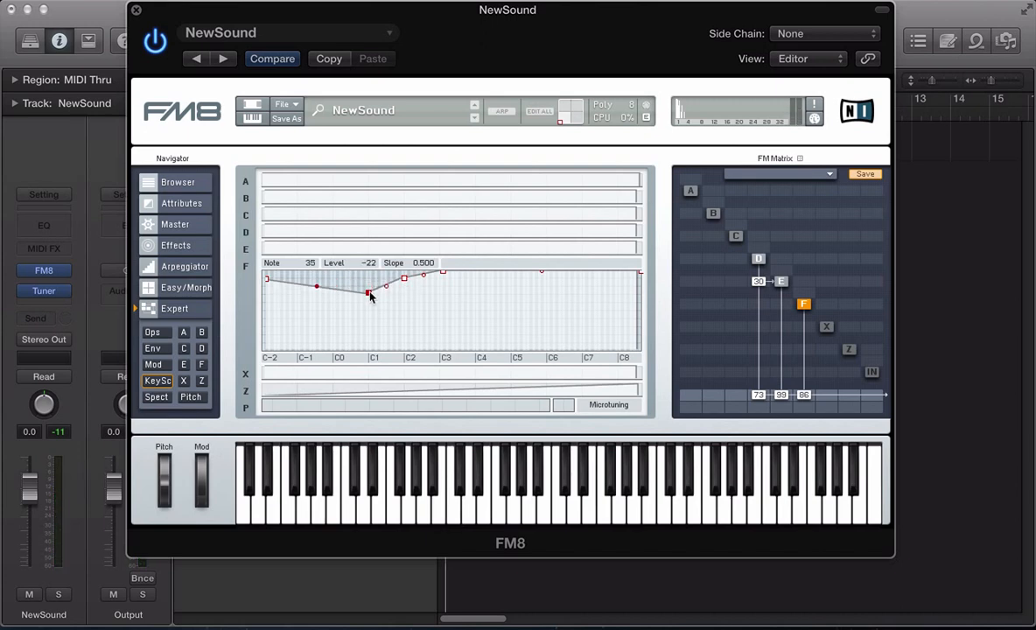
{"action": "left_click_drag", "start_coordinate": [368, 290], "coordinate": [366, 287]}
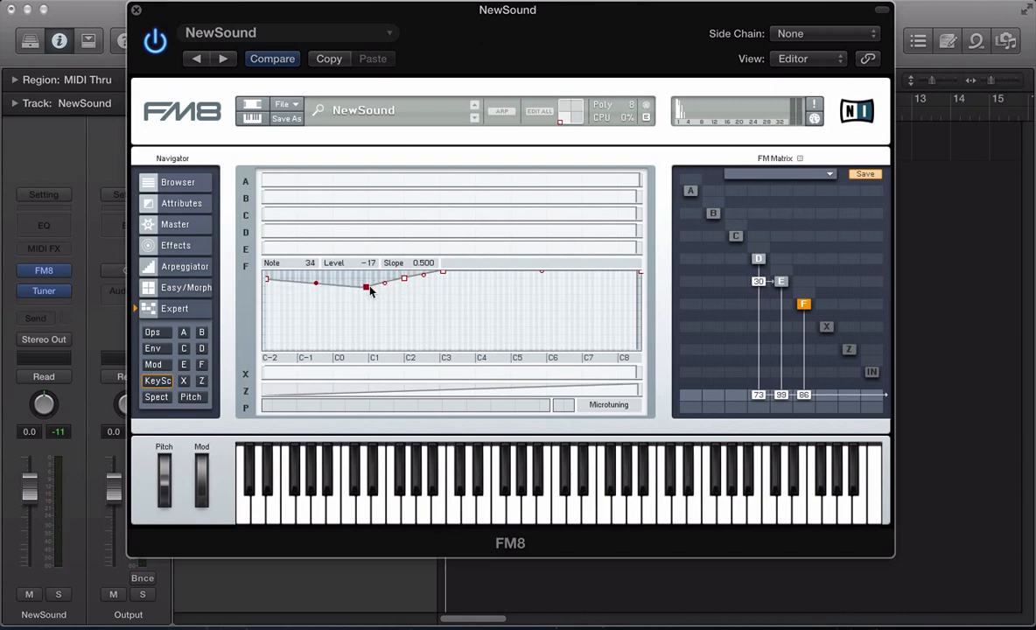
{"action": "left_click_drag", "start_coordinate": [364, 287], "coordinate": [383, 289]}
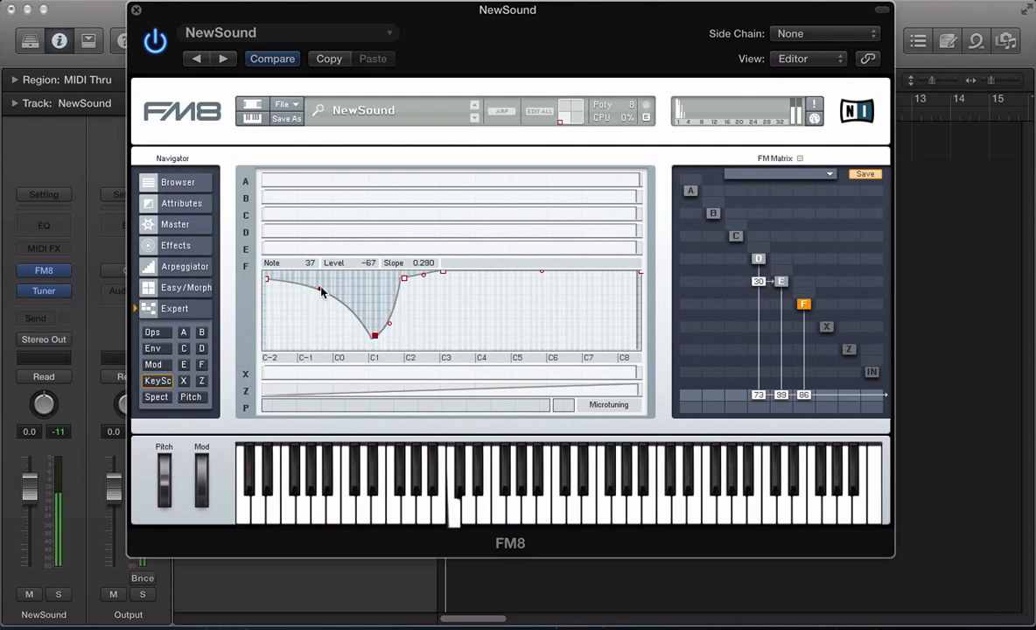
{"action": "left_click_drag", "start_coordinate": [322, 291], "coordinate": [322, 324]}
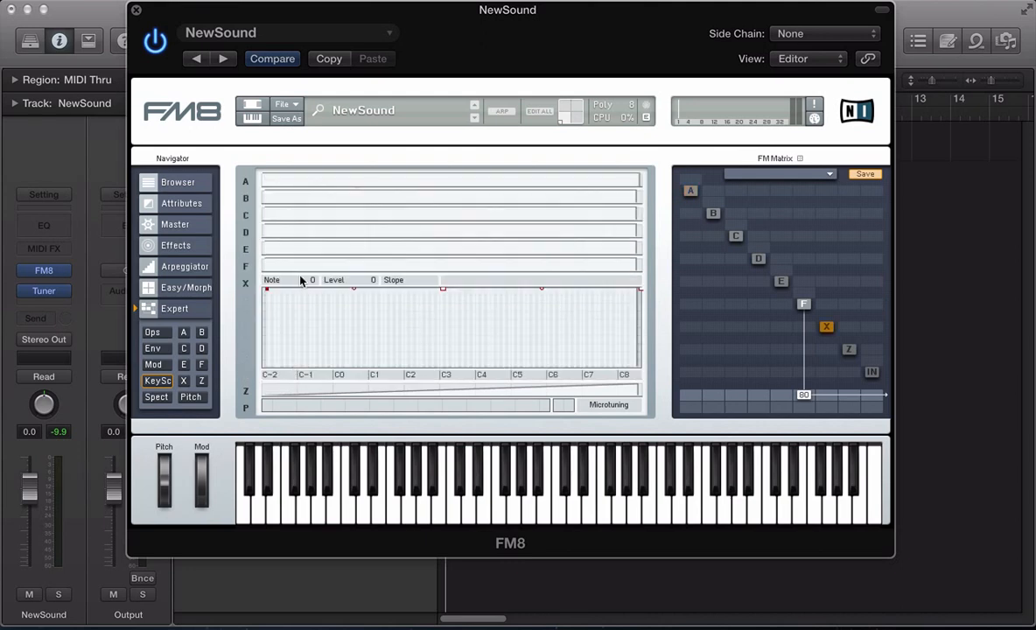
{"action": "mouse_move", "coordinate": [472, 309]}
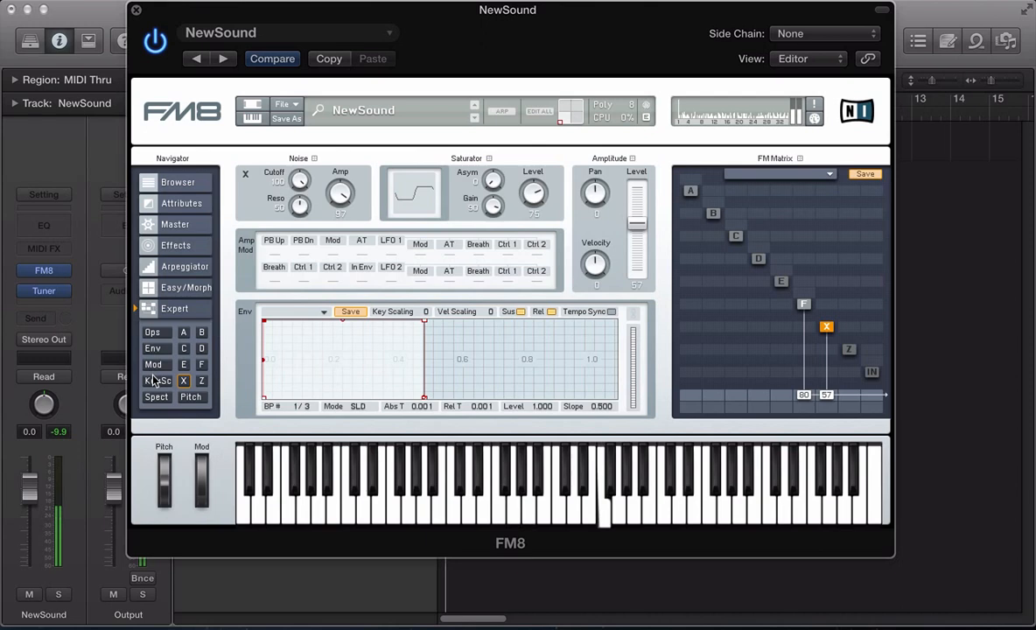
Drop operator X's level at the top notes and bend the fall with a breakpoint near C4.
{"action": "left_click", "coordinate": [158, 381]}
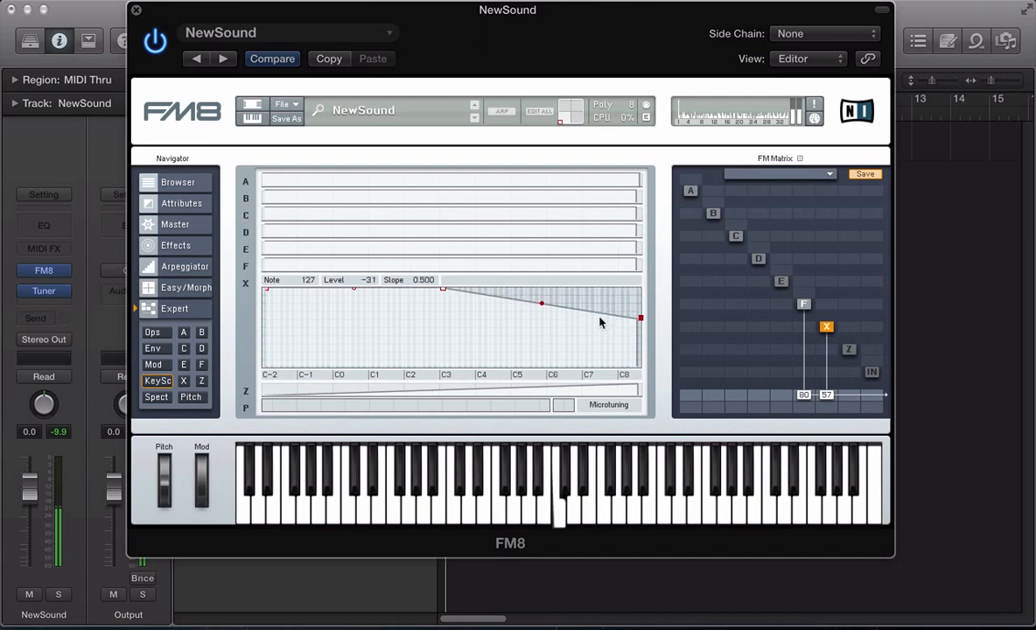
{"action": "left_click_drag", "start_coordinate": [543, 305], "coordinate": [487, 311]}
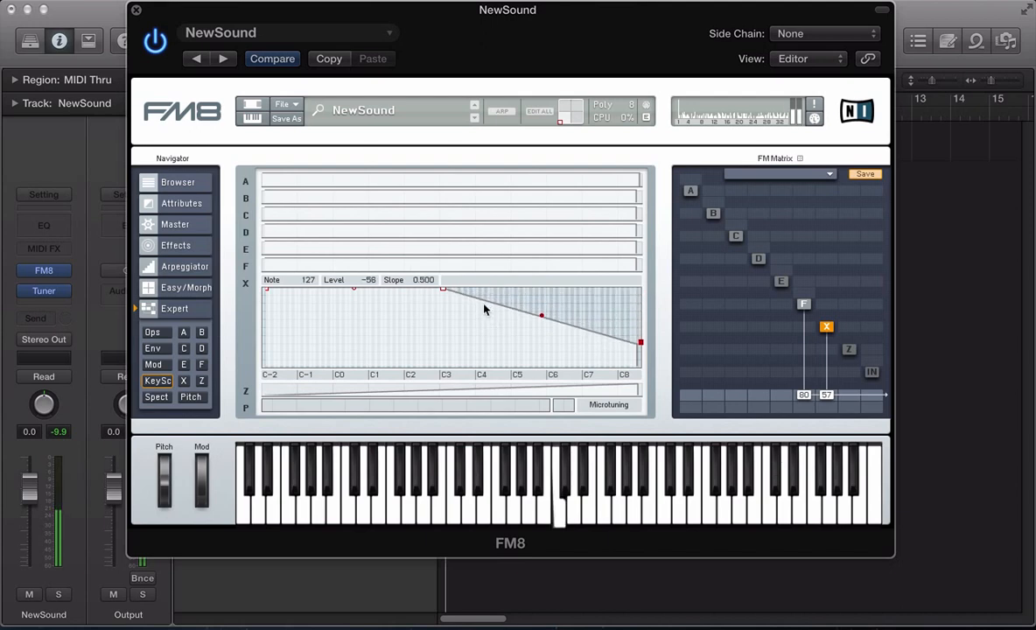
{"action": "left_click_drag", "start_coordinate": [541, 315], "coordinate": [464, 304]}
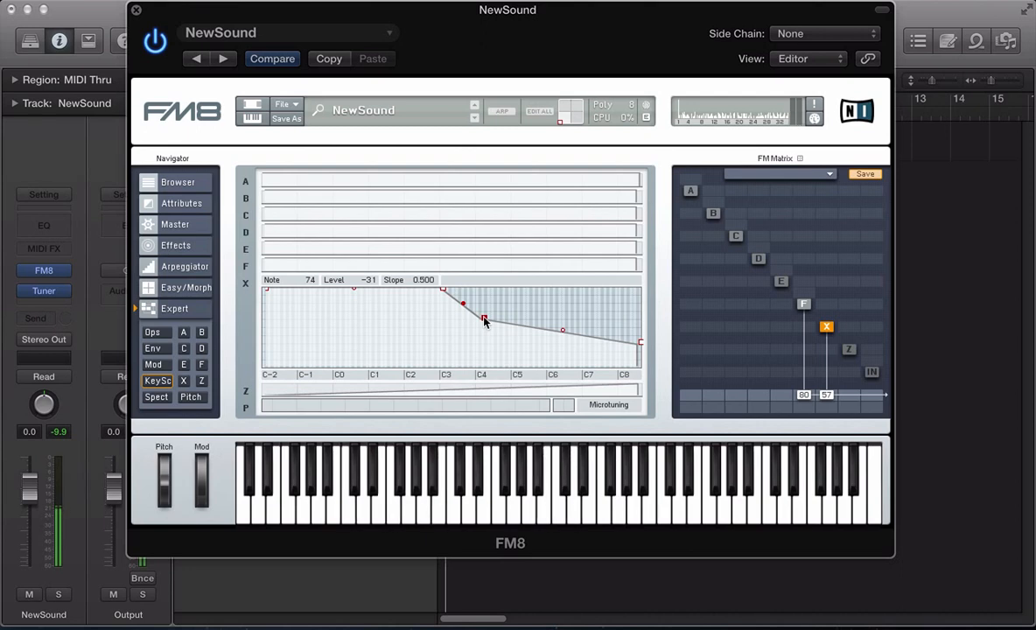
Start a New Sound from the File menu and route the Z filter to the output in the matrix.
{"action": "left_click", "coordinate": [282, 103]}
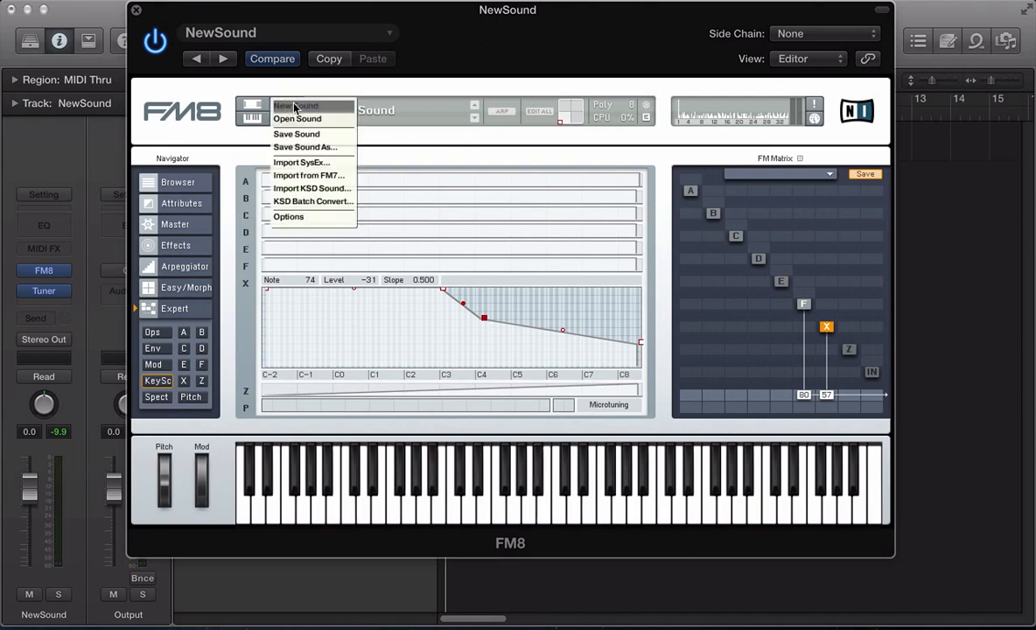
{"action": "left_click", "coordinate": [298, 105]}
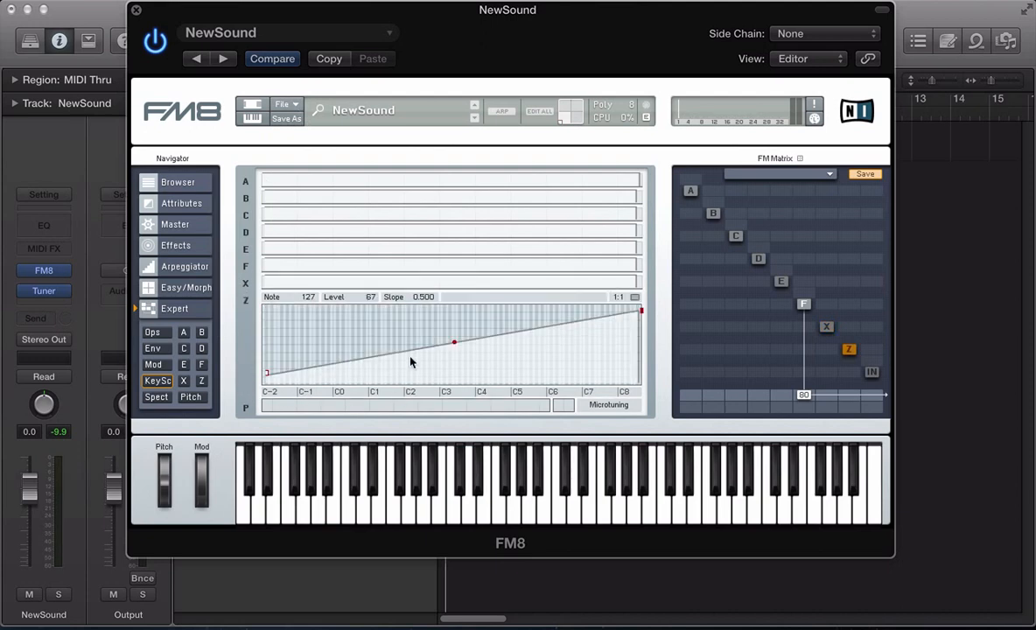
{"action": "mouse_move", "coordinate": [803, 339]}
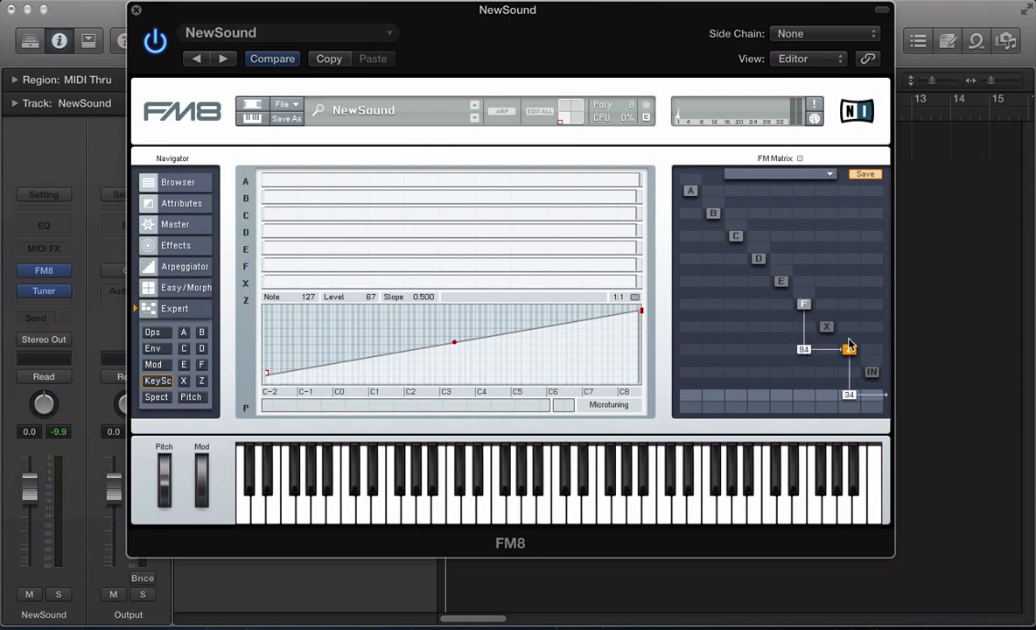
{"action": "left_click", "coordinate": [826, 350]}
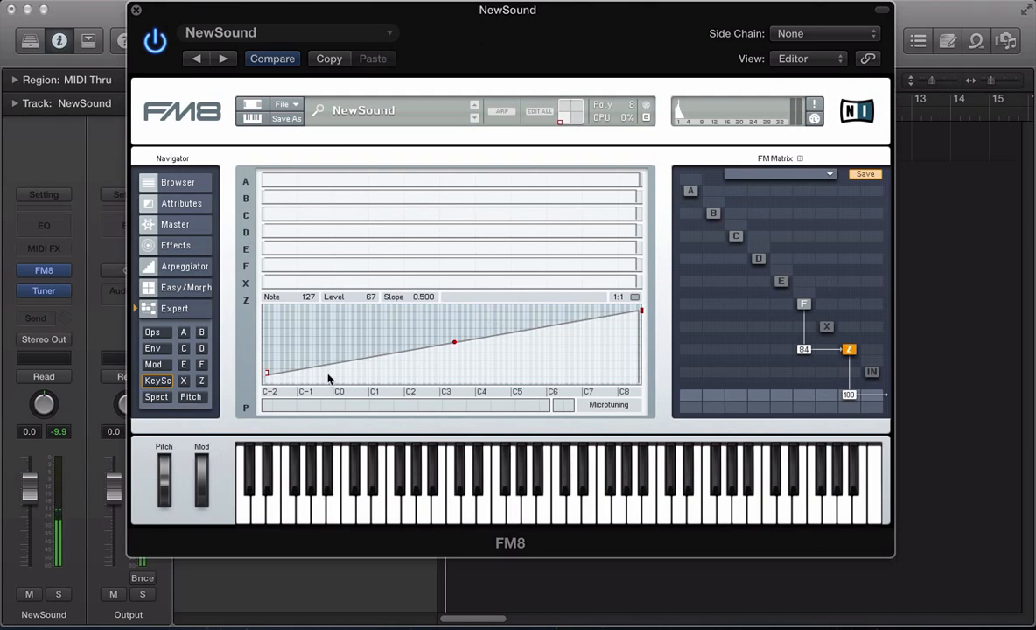
{"action": "mouse_move", "coordinate": [290, 392]}
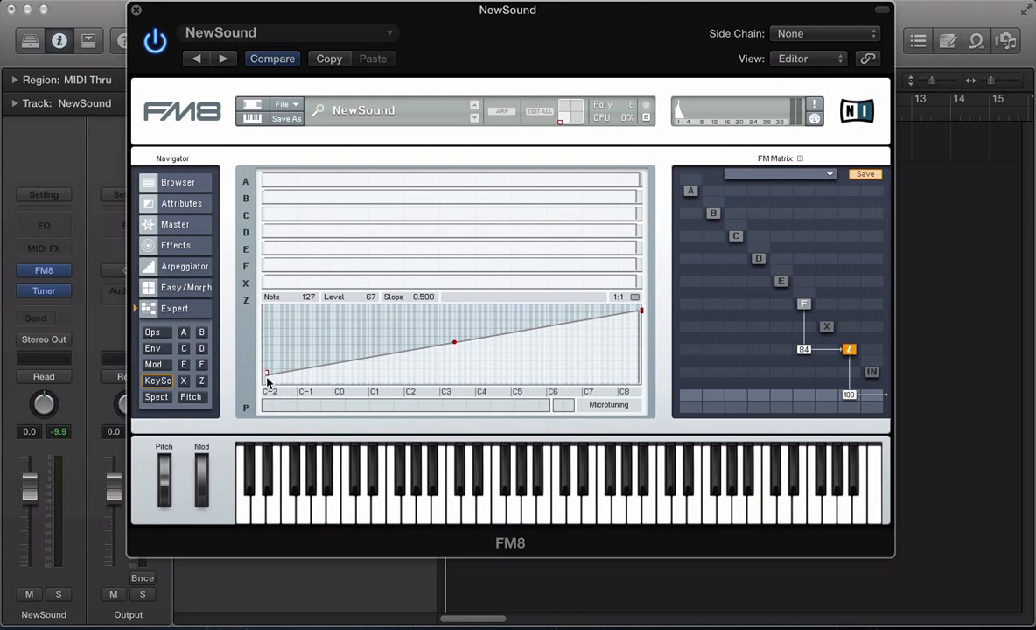
{"action": "mouse_move", "coordinate": [628, 311]}
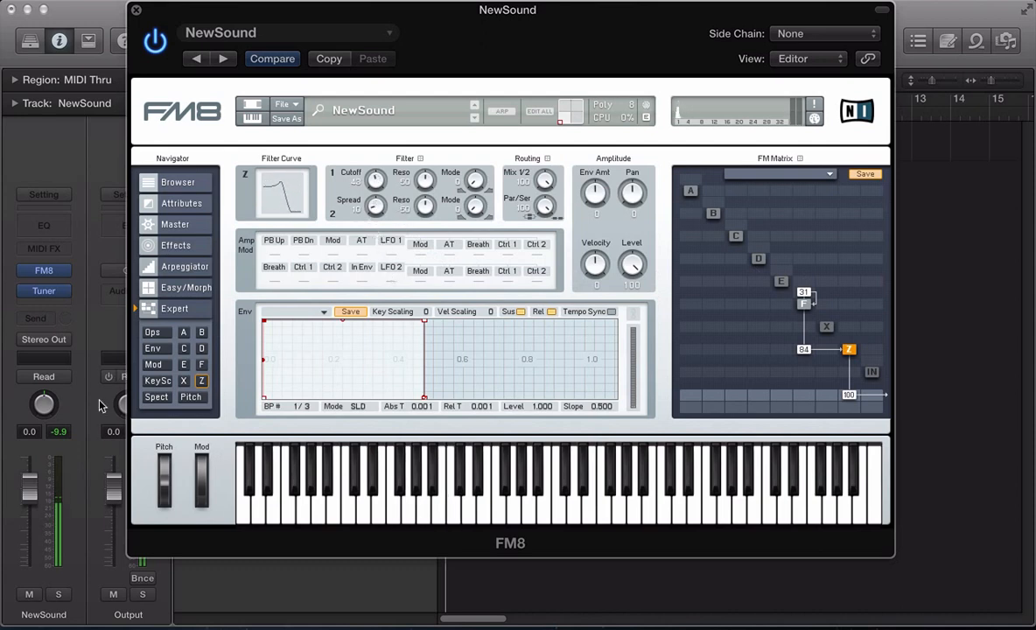
On Key Scaling, build the Z curve up to a peak near C3 with falling breakpoints after it.
{"action": "left_click", "coordinate": [158, 381]}
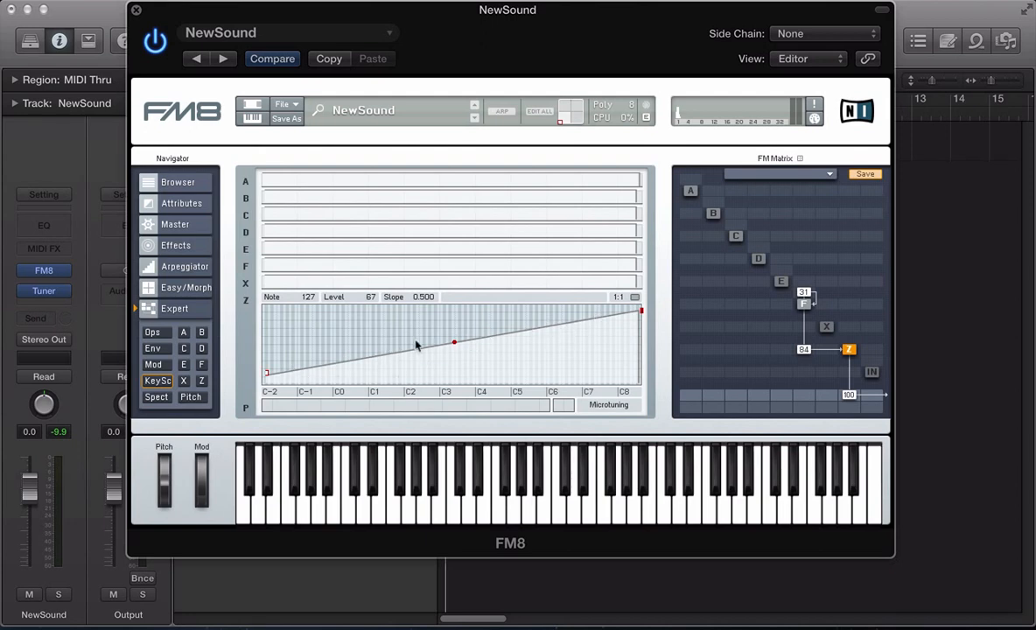
{"action": "left_click_drag", "start_coordinate": [453, 342], "coordinate": [446, 347]}
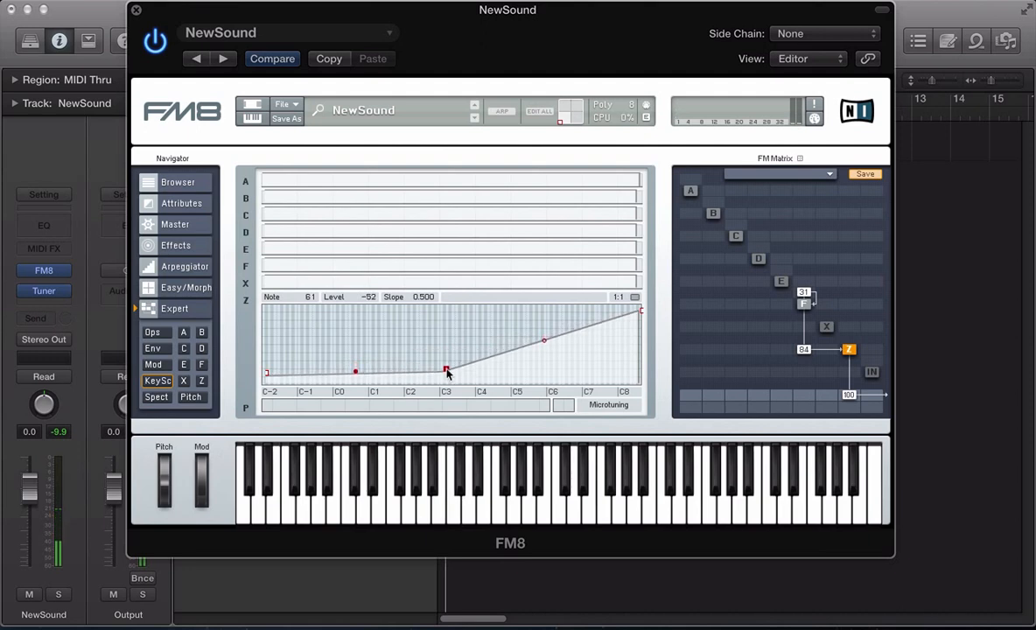
{"action": "left_click_drag", "start_coordinate": [446, 371], "coordinate": [441, 336]}
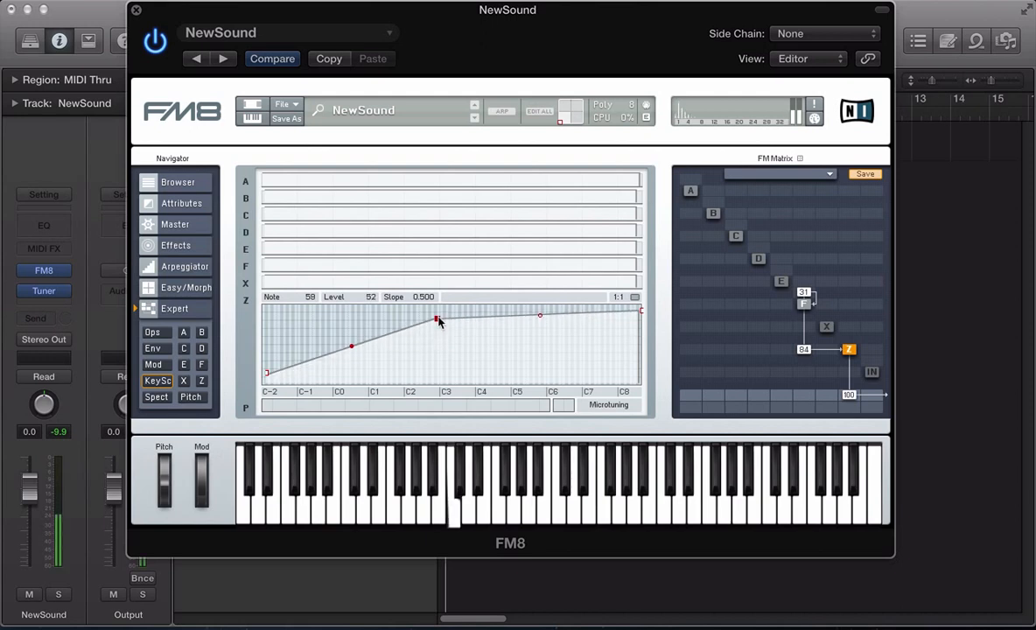
{"action": "left_click_drag", "start_coordinate": [437, 322], "coordinate": [438, 312]}
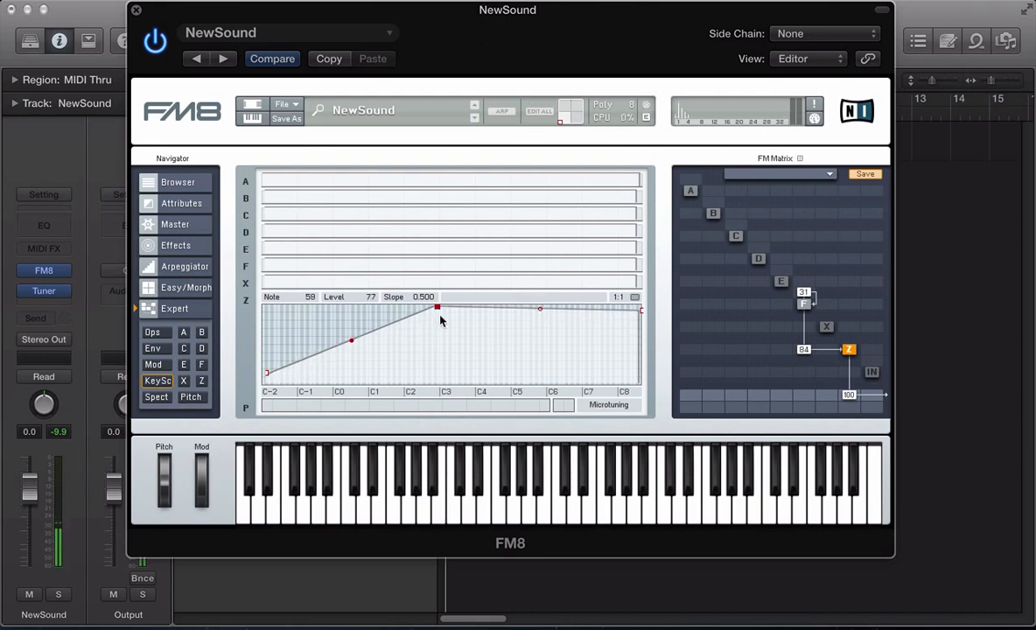
{"action": "left_click_drag", "start_coordinate": [437, 308], "coordinate": [441, 357]}
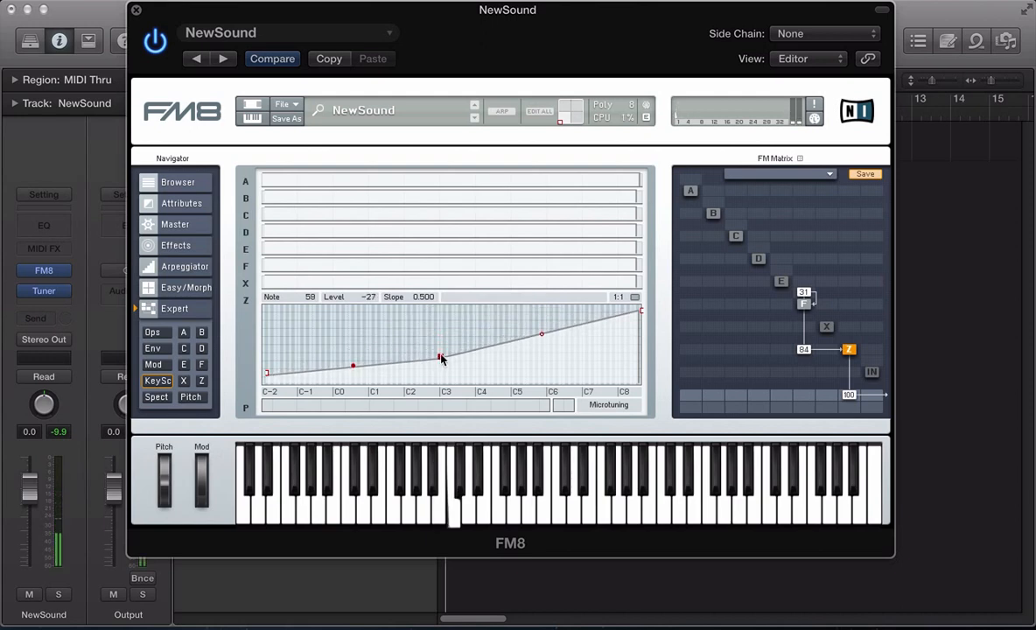
{"action": "left_click_drag", "start_coordinate": [441, 359], "coordinate": [441, 322]}
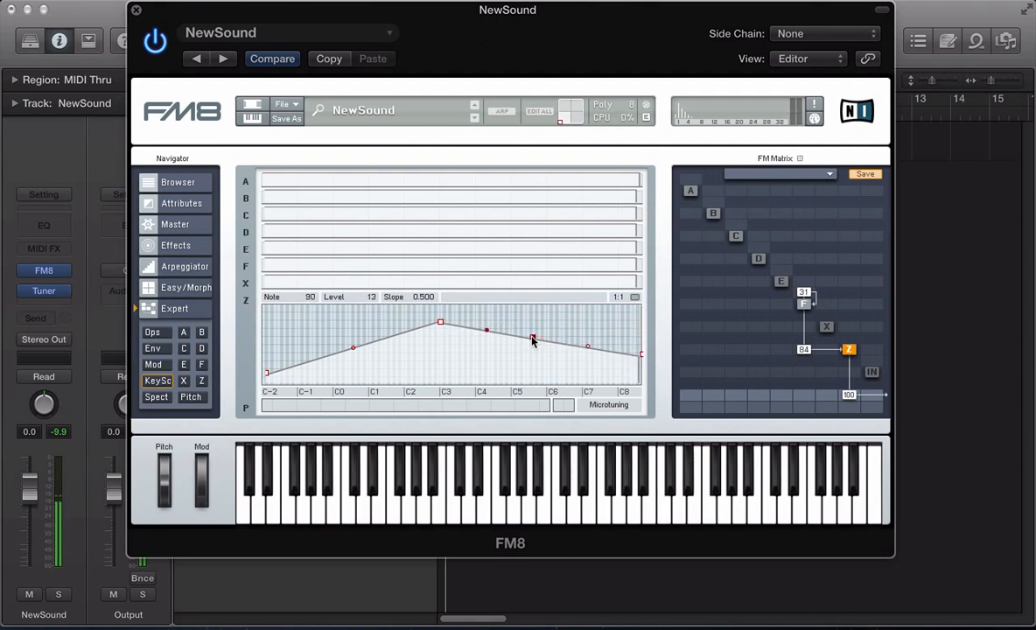
Rework the Z curve's falling side and its slope handles, alternating steep and soft.
{"action": "left_click_drag", "start_coordinate": [534, 336], "coordinate": [533, 347]}
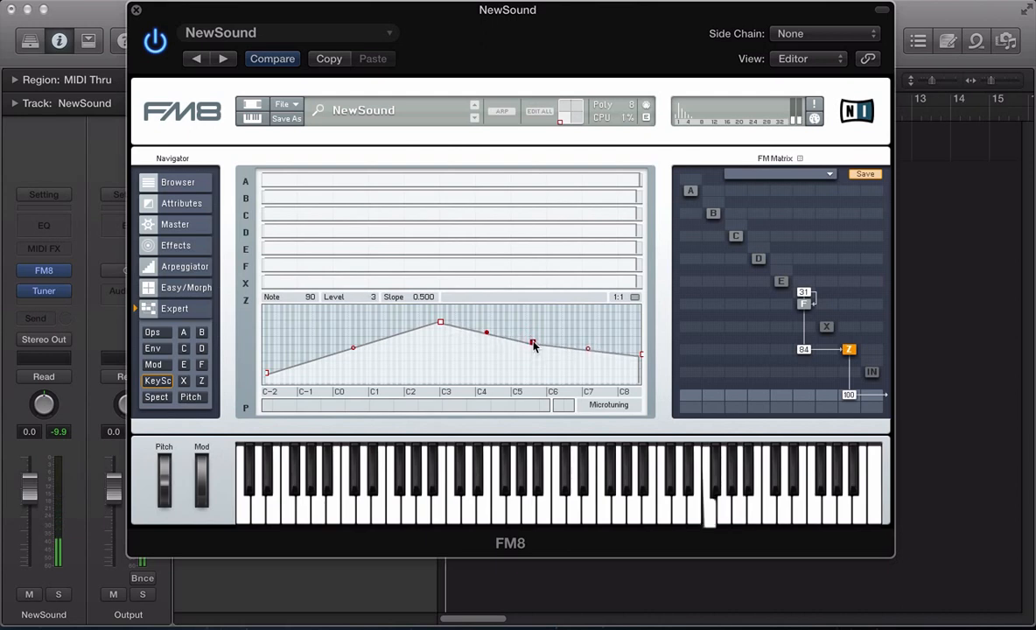
{"action": "left_click_drag", "start_coordinate": [532, 342], "coordinate": [544, 350]}
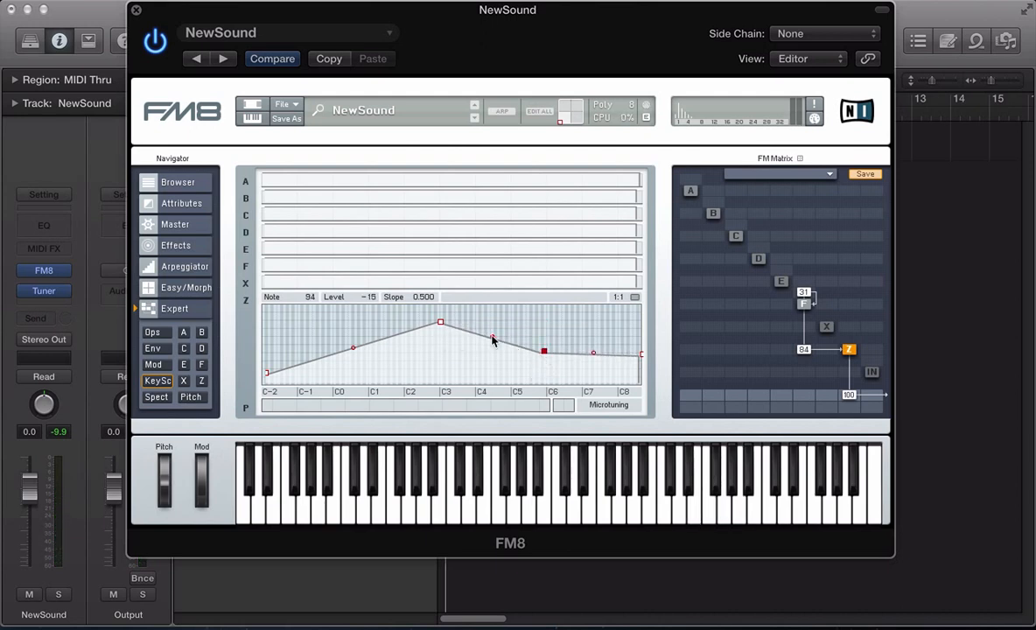
{"action": "left_click_drag", "start_coordinate": [494, 340], "coordinate": [525, 353]}
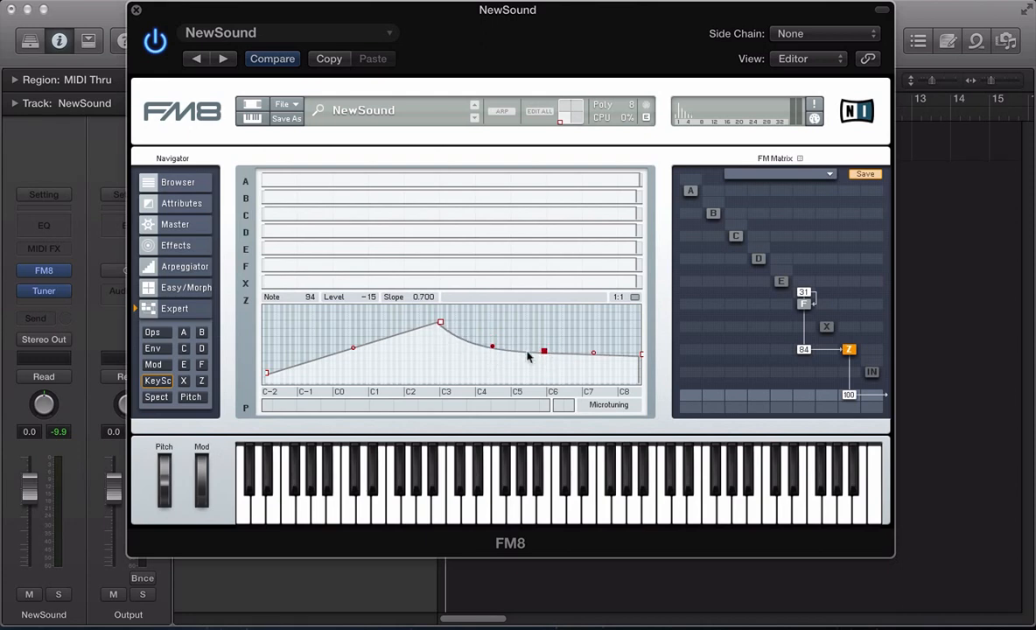
{"action": "left_click_drag", "start_coordinate": [542, 353], "coordinate": [492, 327]}
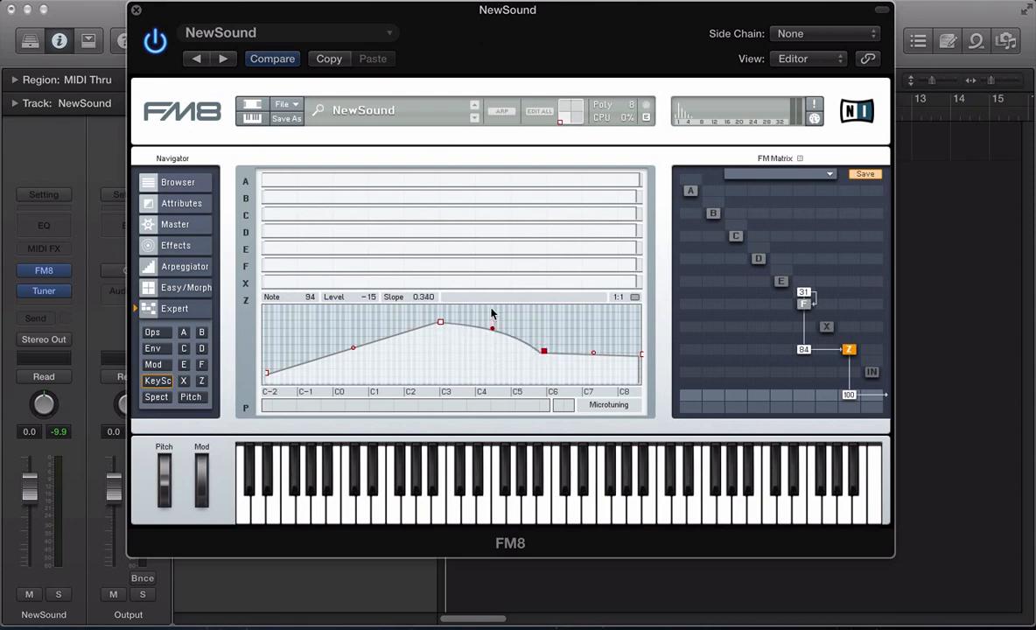
{"action": "left_click_drag", "start_coordinate": [492, 329], "coordinate": [492, 343]}
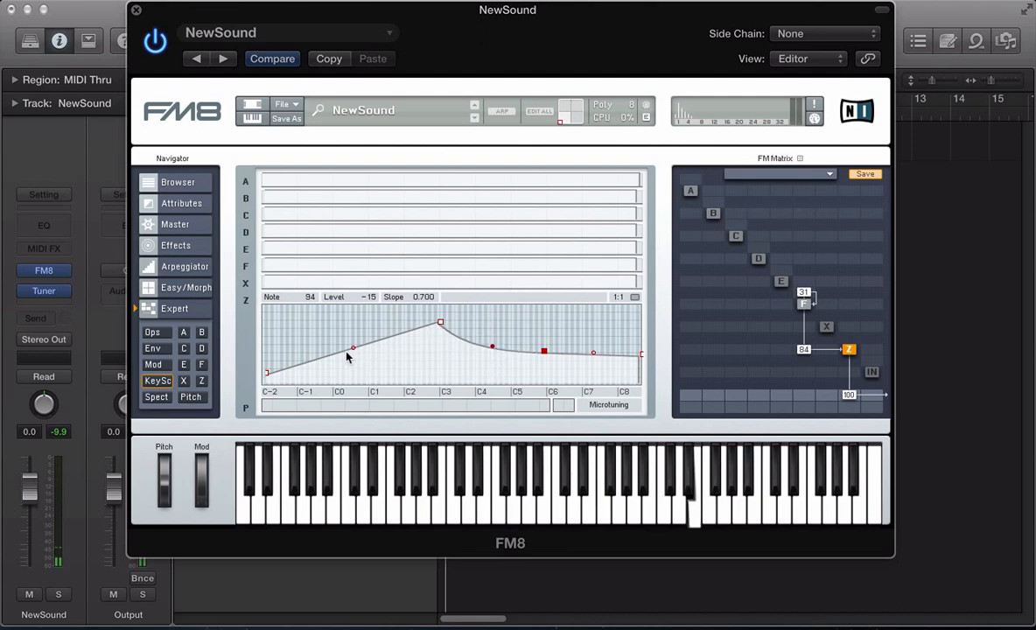
Raise the Z peak toward level 80 and reposition it around C5.
{"action": "left_click_drag", "start_coordinate": [441, 322], "coordinate": [473, 305]}
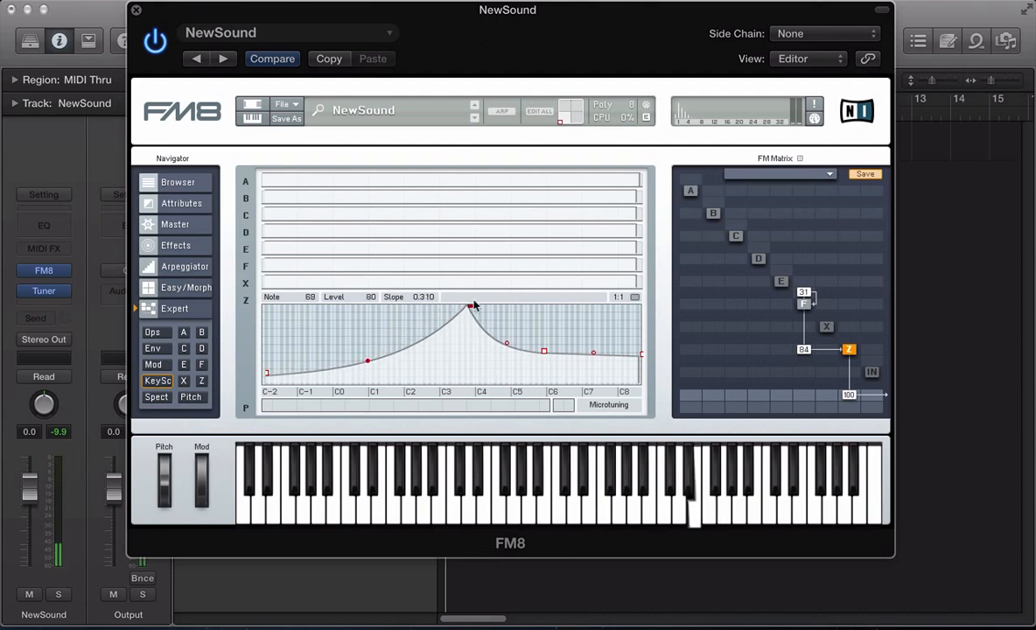
{"action": "left_click_drag", "start_coordinate": [472, 305], "coordinate": [515, 315]}
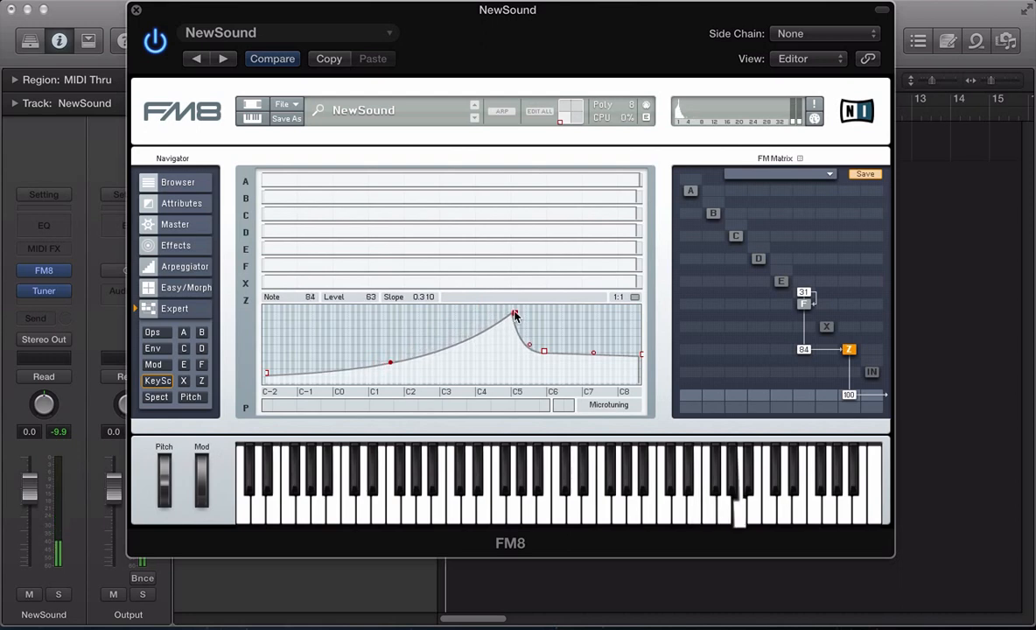
{"action": "left_click_drag", "start_coordinate": [514, 315], "coordinate": [453, 308]}
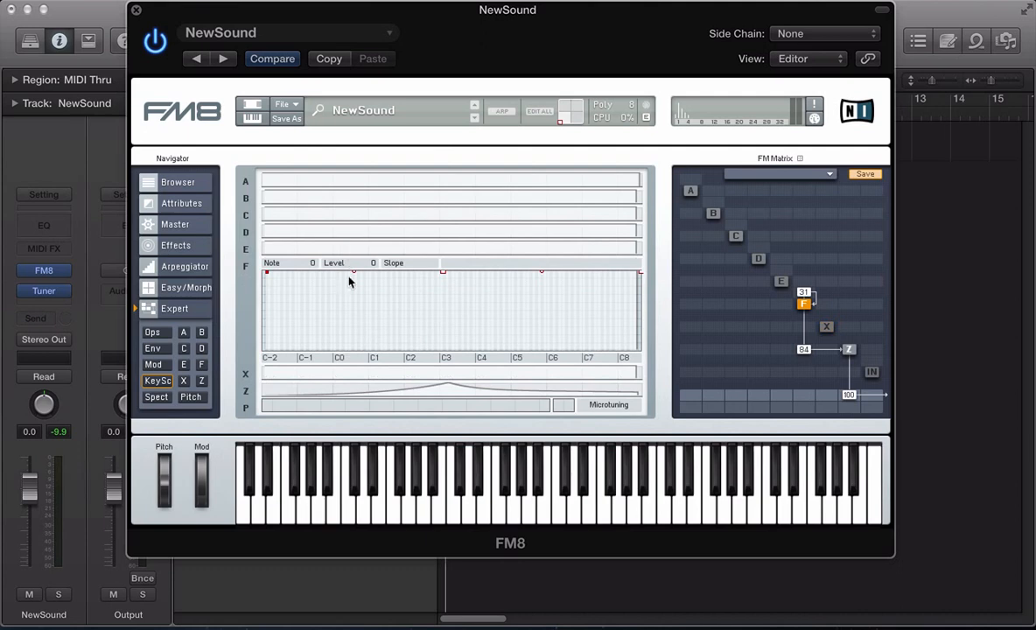
{"action": "mouse_move", "coordinate": [411, 269]}
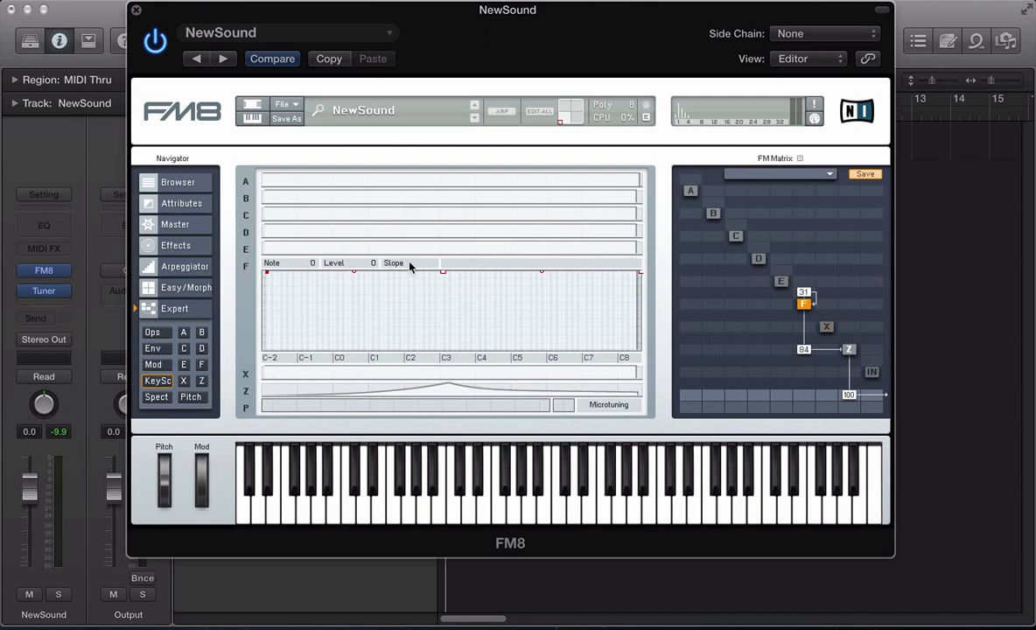
{"action": "mouse_move", "coordinate": [404, 387]}
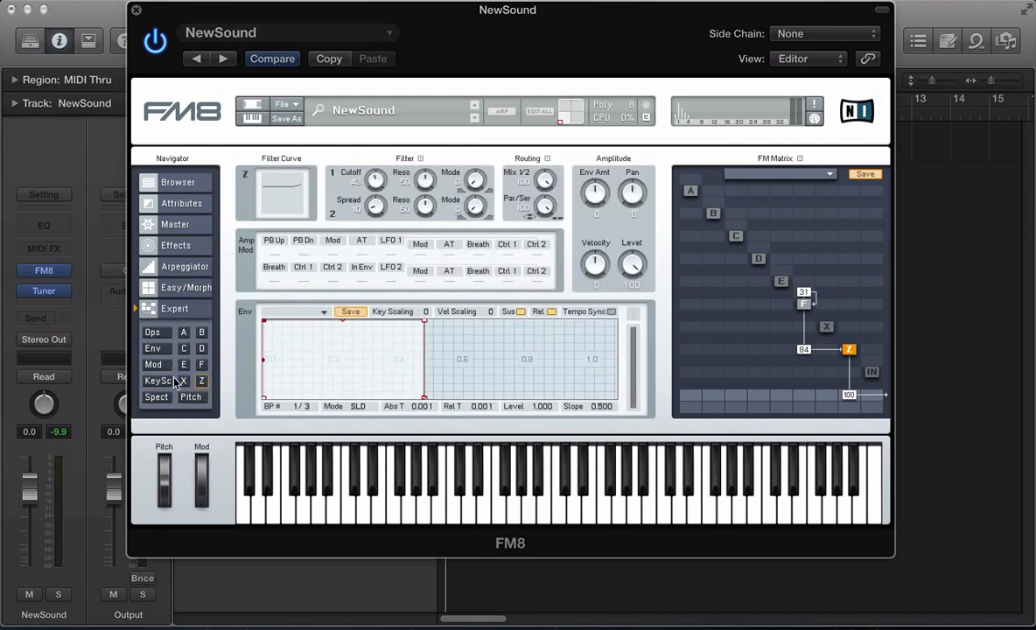
Return from the Z operator to the key scaling curves and reshape the filter curve's peak near C3 at level 80.
{"action": "left_click", "coordinate": [157, 381]}
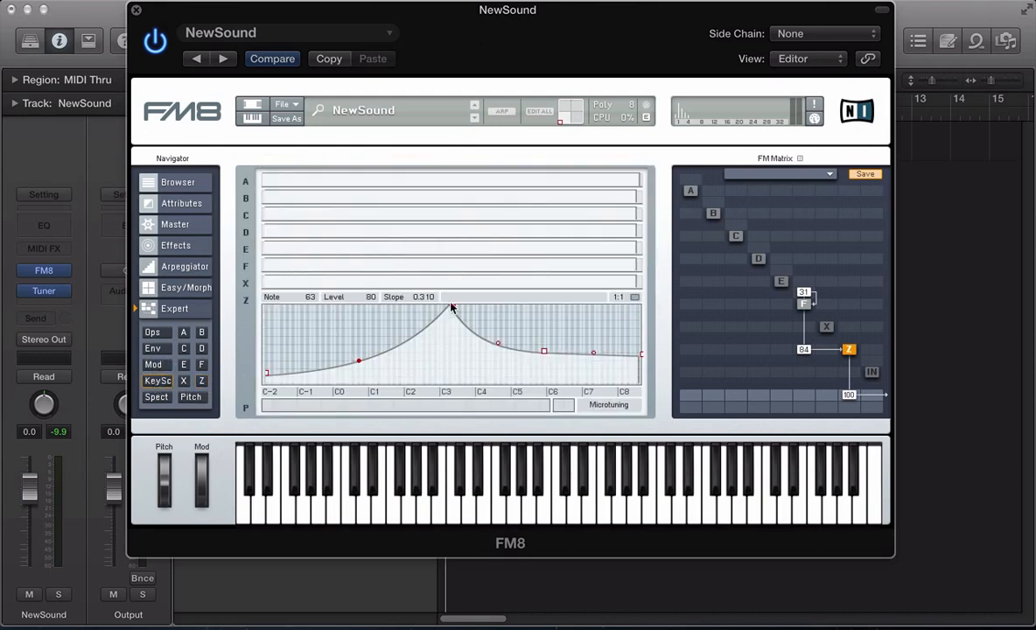
{"action": "left_click_drag", "start_coordinate": [451, 308], "coordinate": [451, 319]}
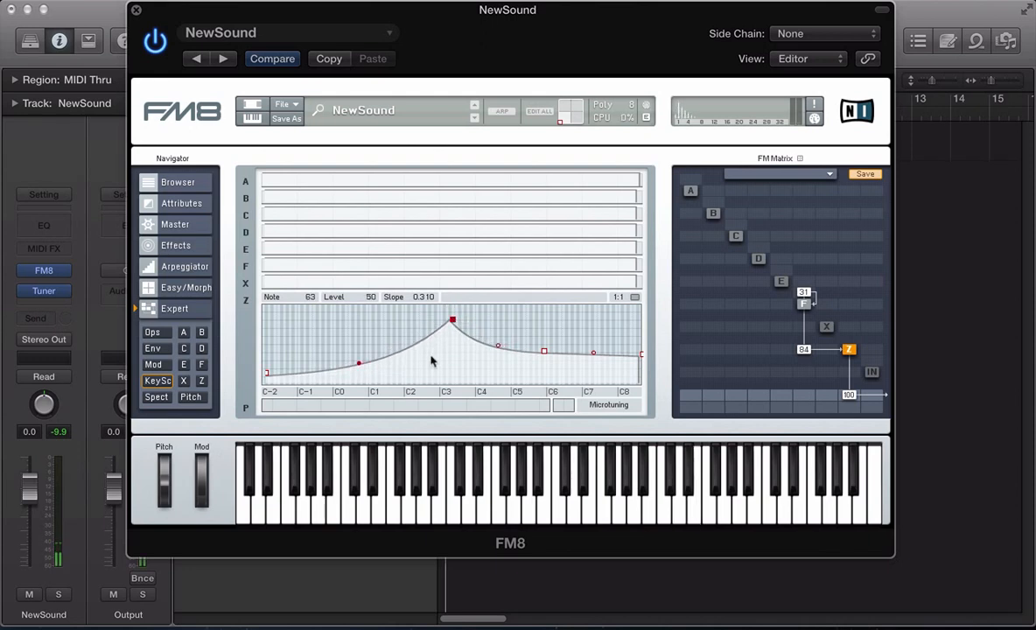
{"action": "left_click_drag", "start_coordinate": [452, 321], "coordinate": [441, 339]}
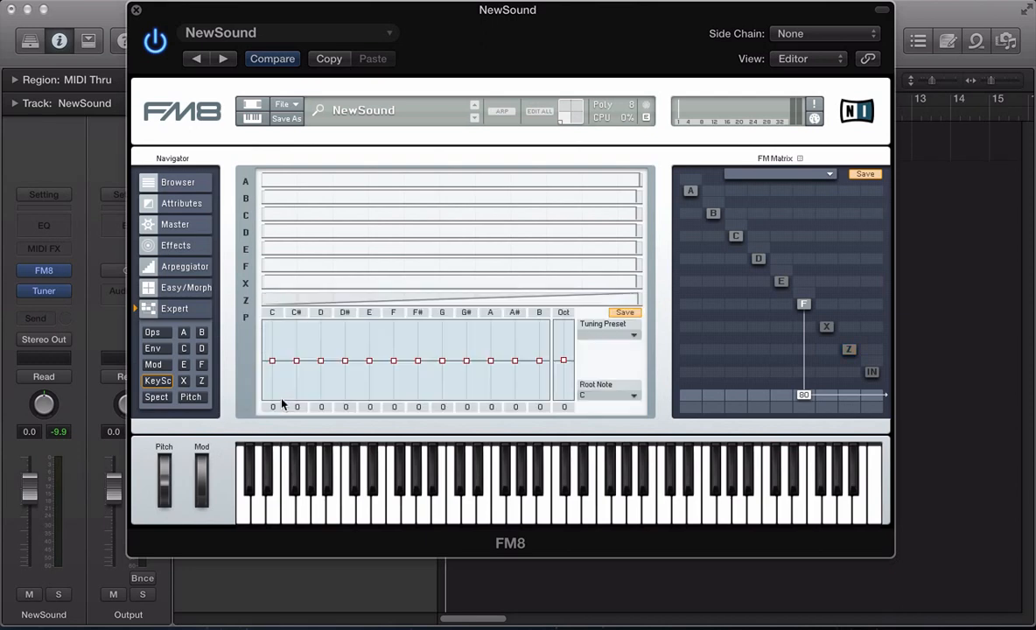
{"action": "mouse_move", "coordinate": [308, 396]}
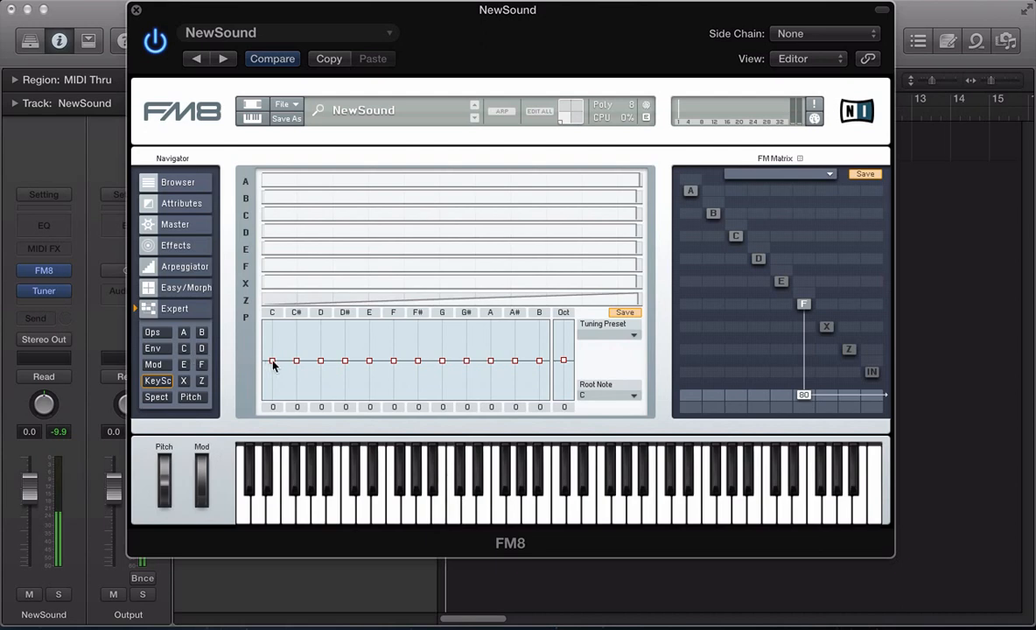
Drag C's tuning to about +61 cents, then flat, sharp and flat again, ending back at 0 cents.
{"action": "left_click_drag", "start_coordinate": [273, 360], "coordinate": [273, 336]}
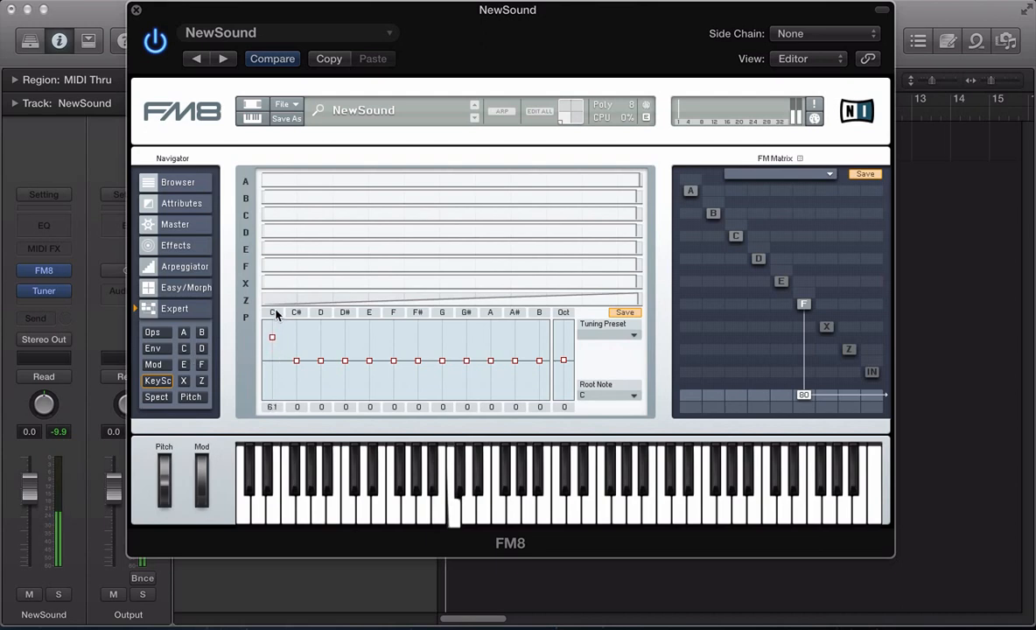
{"action": "left_click_drag", "start_coordinate": [273, 338], "coordinate": [273, 366]}
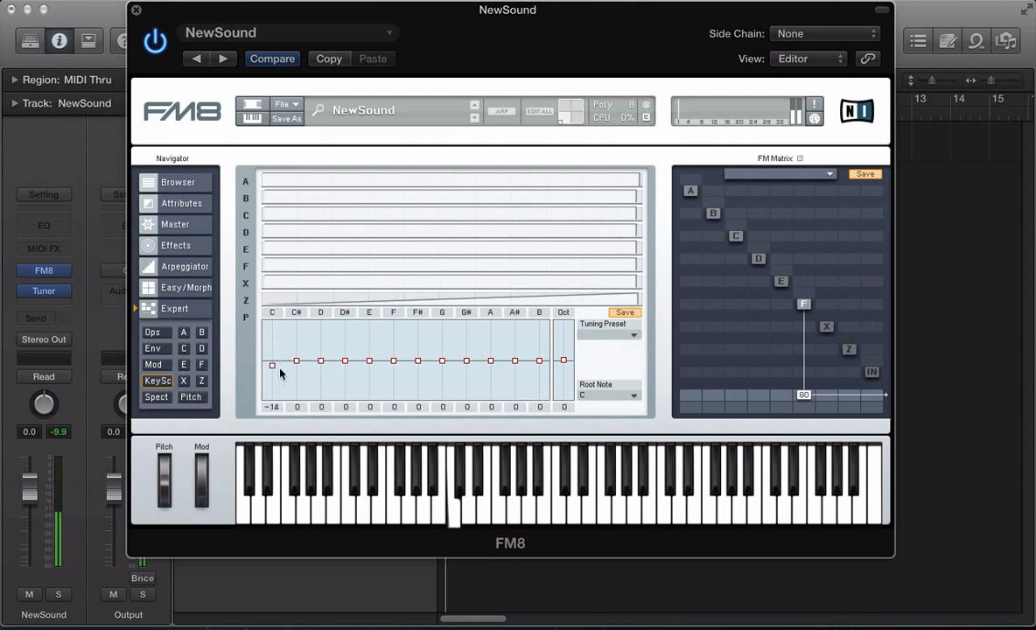
{"action": "left_click_drag", "start_coordinate": [273, 366], "coordinate": [273, 343]}
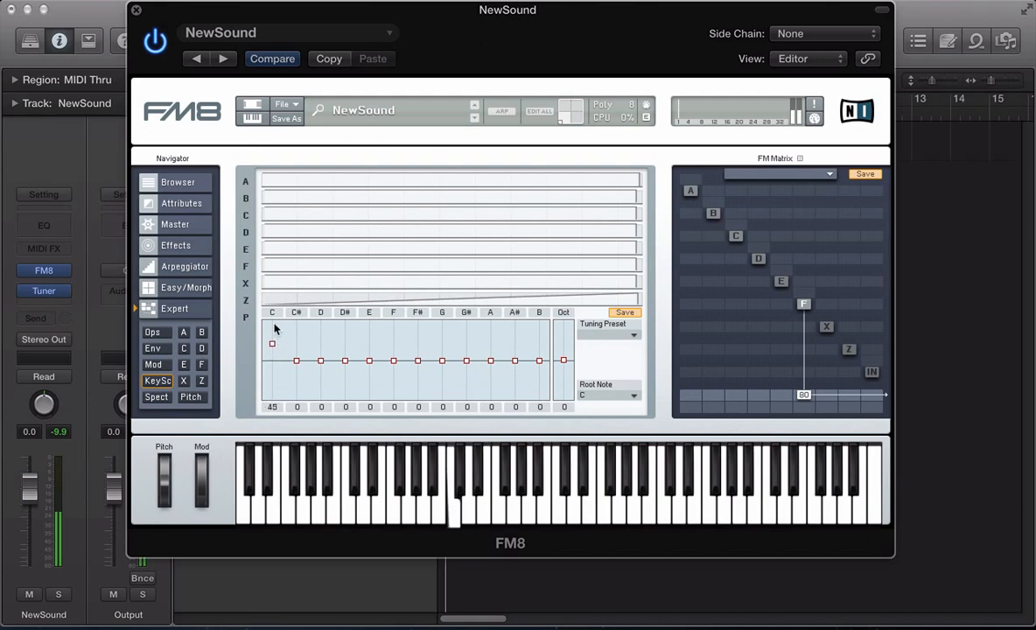
{"action": "left_click_drag", "start_coordinate": [273, 343], "coordinate": [273, 371]}
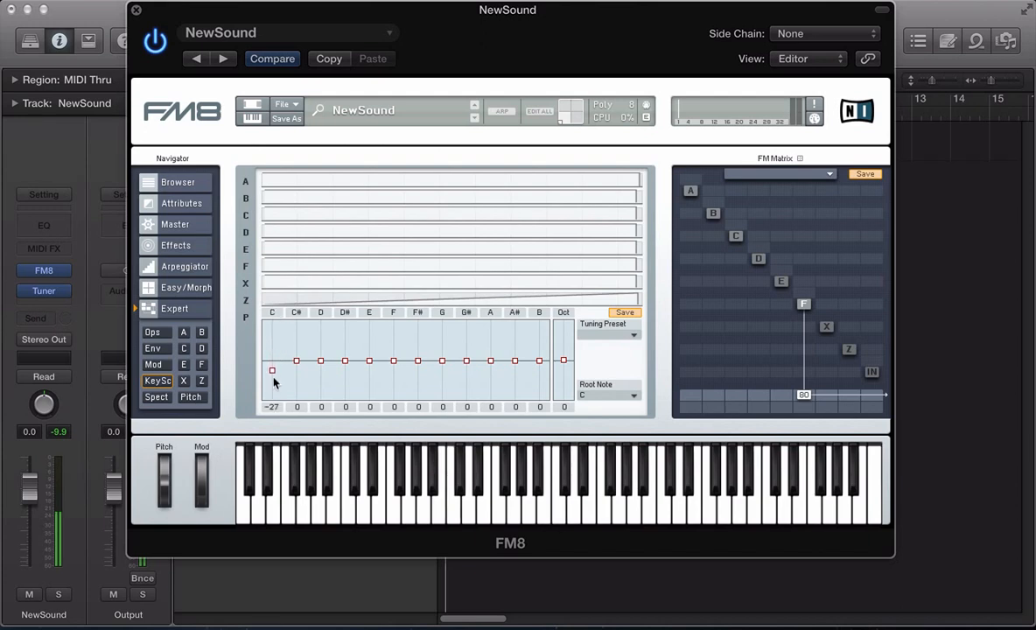
{"action": "left_click_drag", "start_coordinate": [273, 371], "coordinate": [273, 343]}
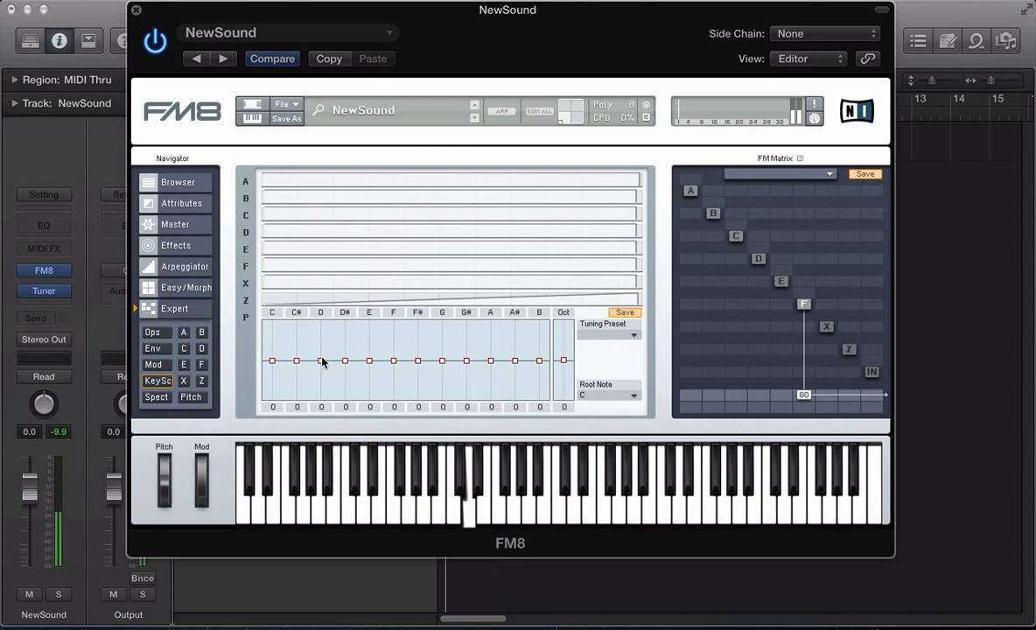
{"action": "left_click_drag", "start_coordinate": [320, 360], "coordinate": [320, 367]}
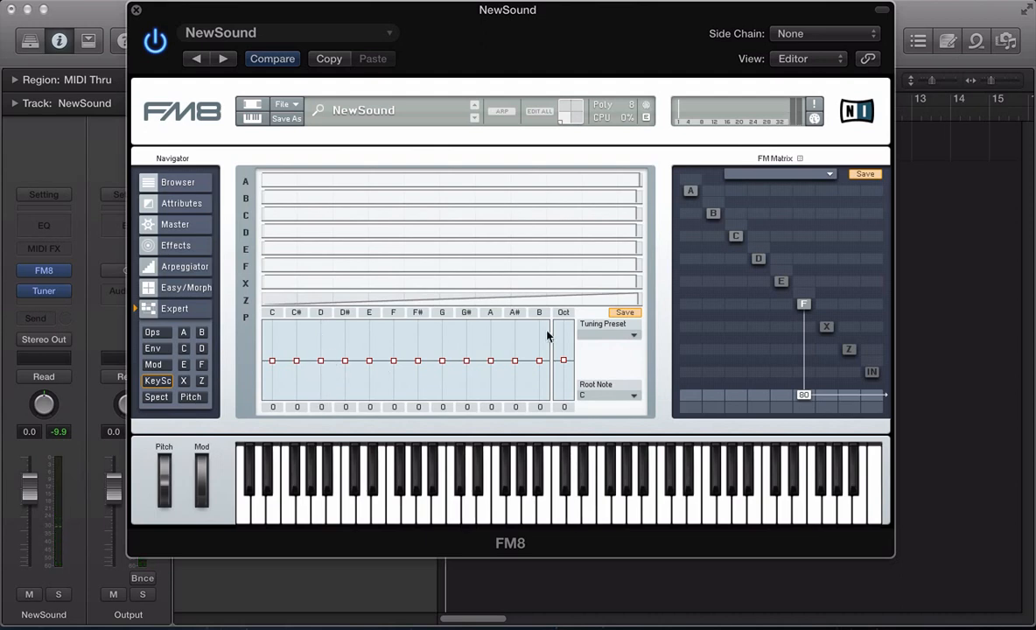
{"action": "left_click", "coordinate": [642, 329]}
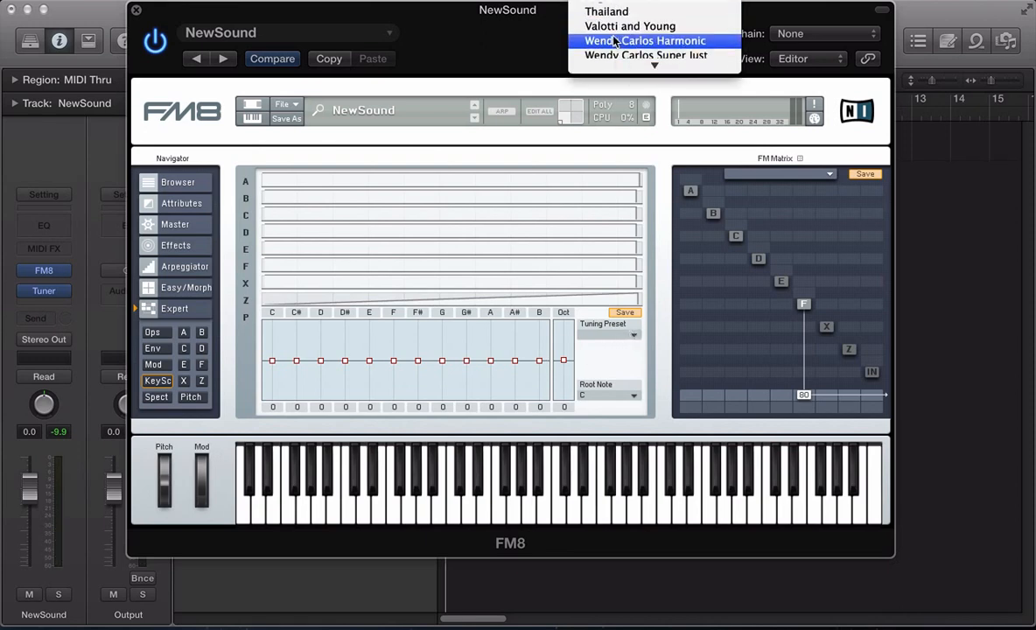
{"action": "left_click", "coordinate": [644, 40]}
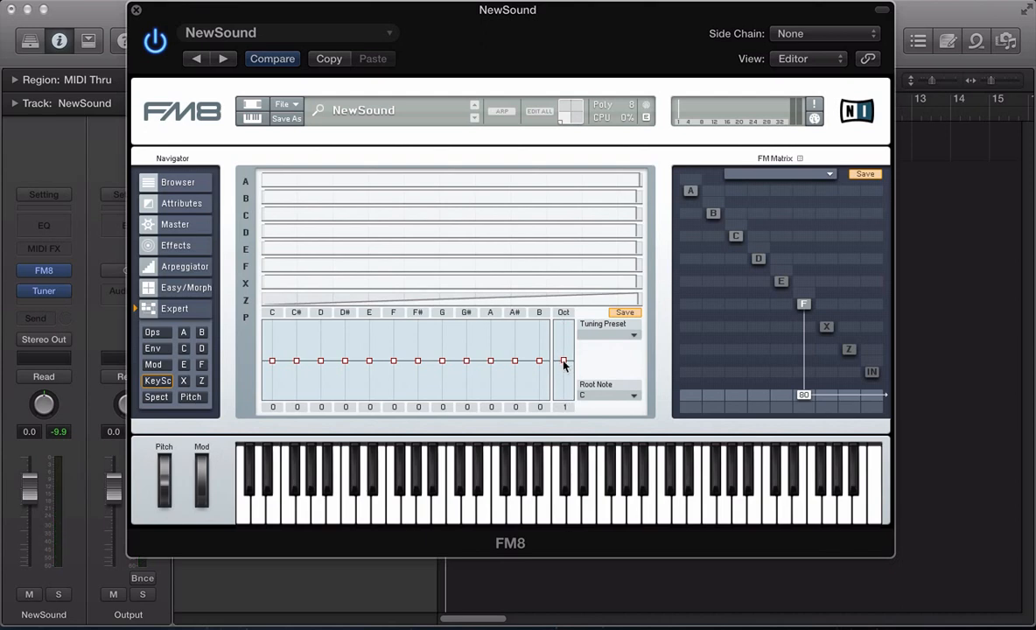
{"action": "left_click_drag", "start_coordinate": [564, 361], "coordinate": [563, 350]}
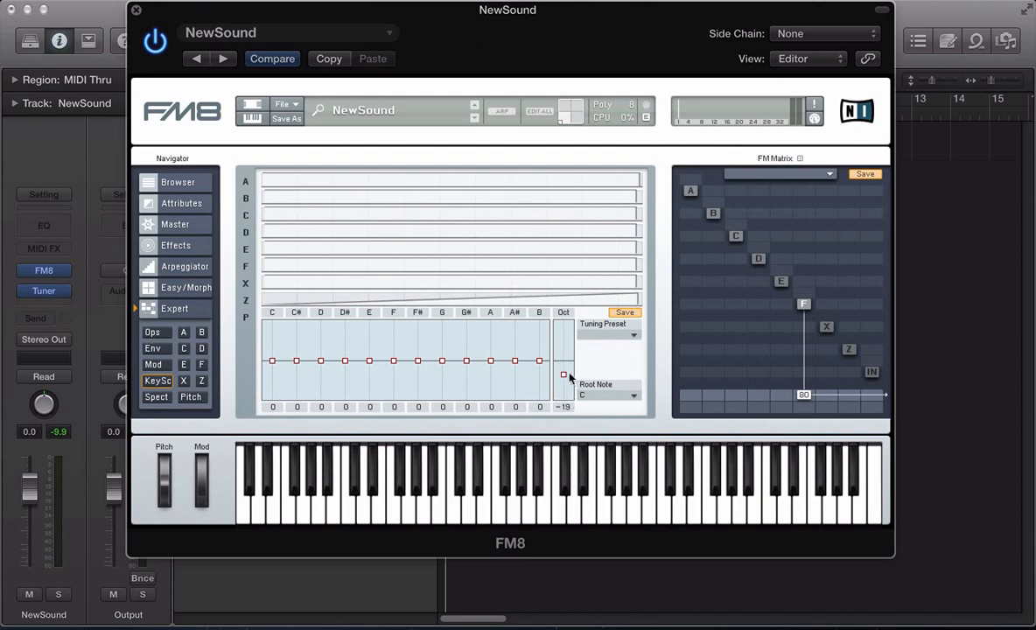
{"action": "left_click_drag", "start_coordinate": [563, 375], "coordinate": [563, 416]}
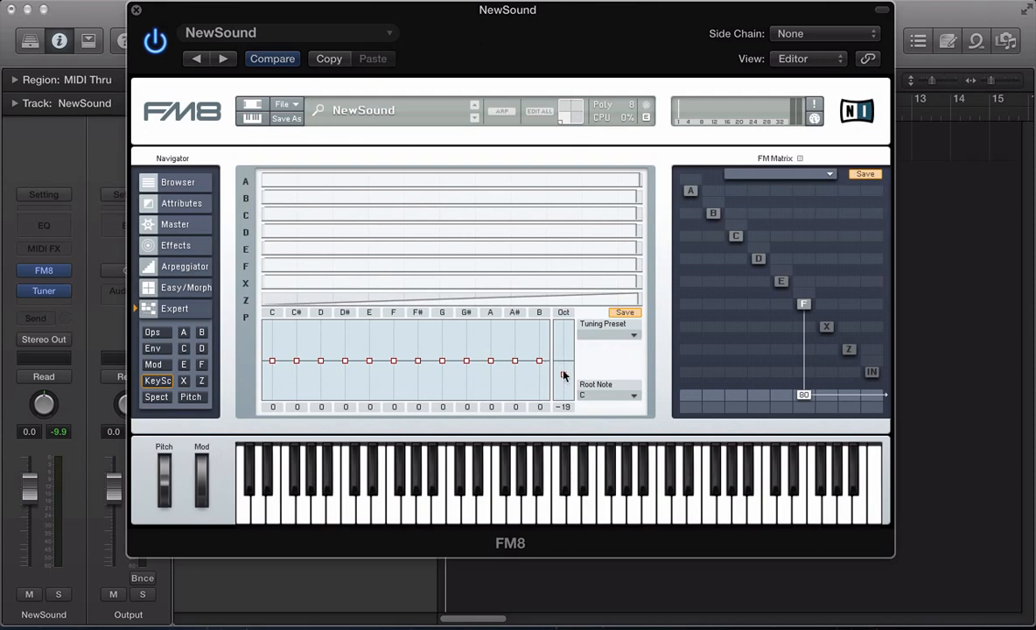
{"action": "mouse_move", "coordinate": [564, 378]}
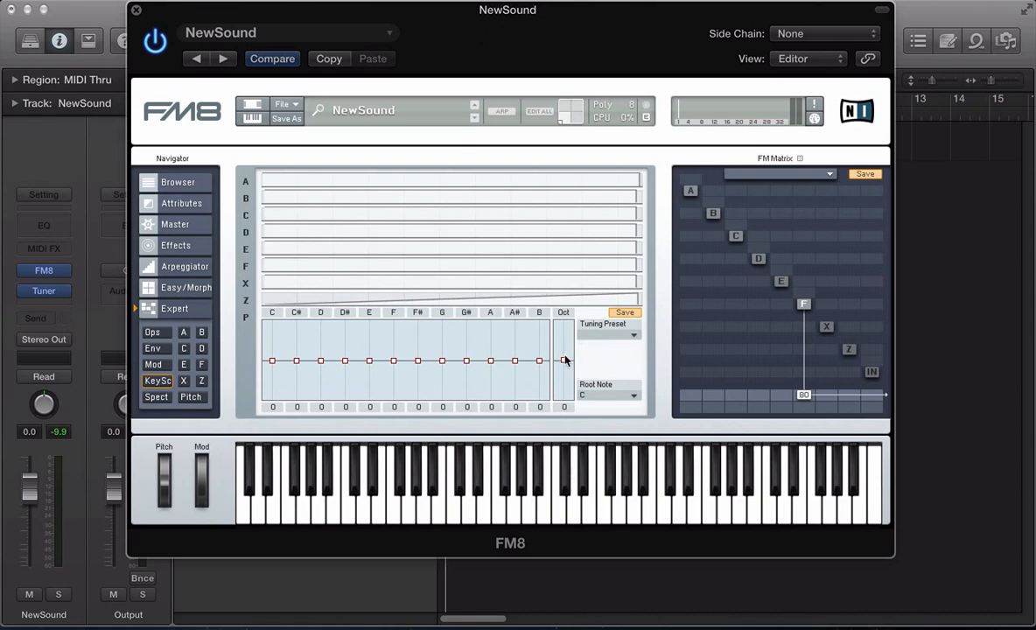
{"action": "mouse_move", "coordinate": [563, 360]}
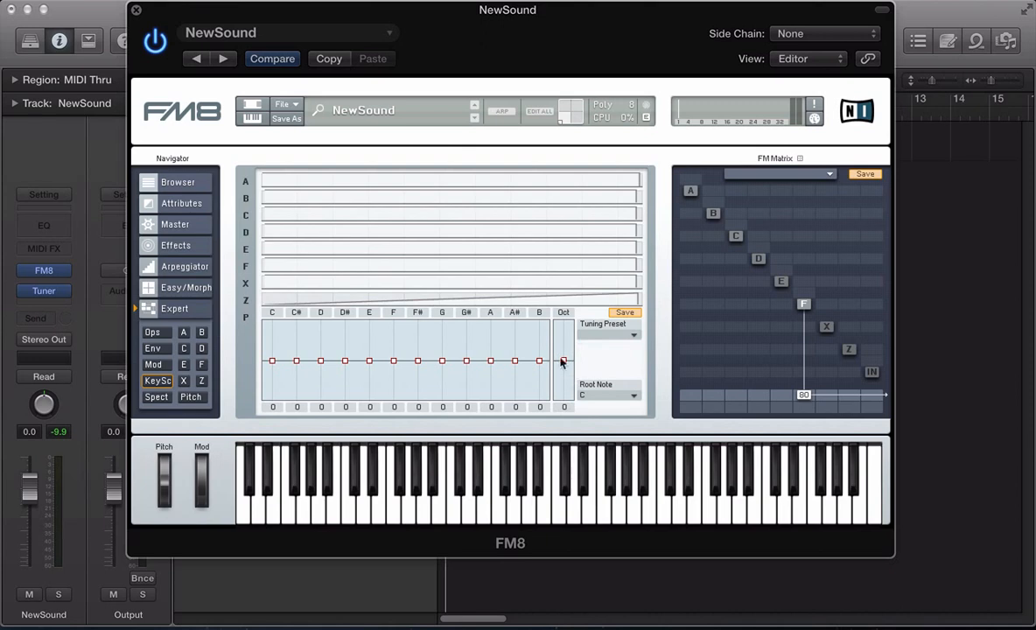
{"action": "mouse_move", "coordinate": [564, 359]}
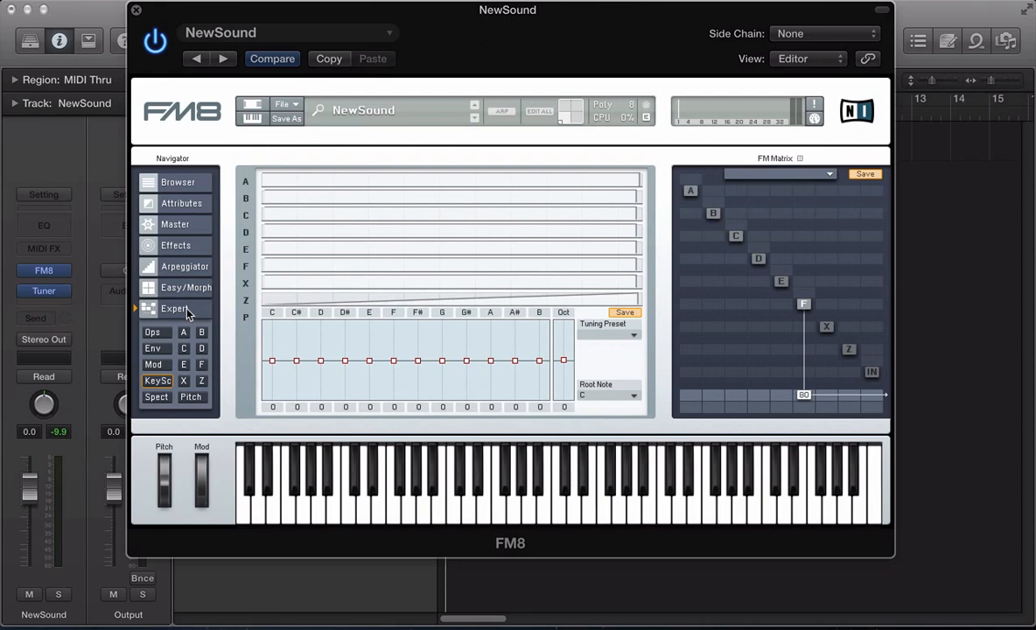
{"action": "mouse_move", "coordinate": [305, 288]}
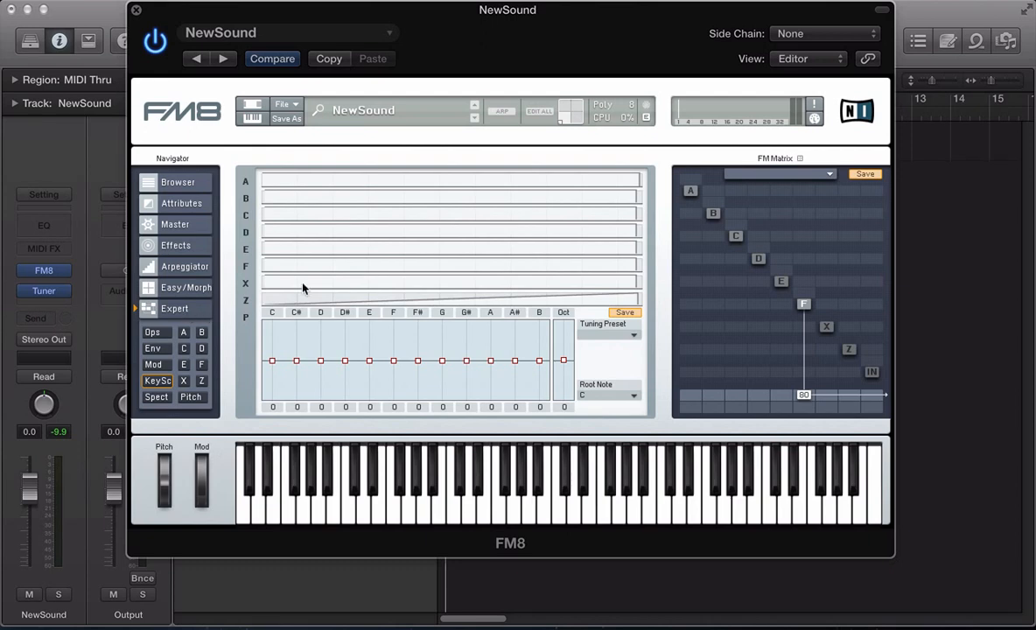
{"action": "mouse_move", "coordinate": [317, 298]}
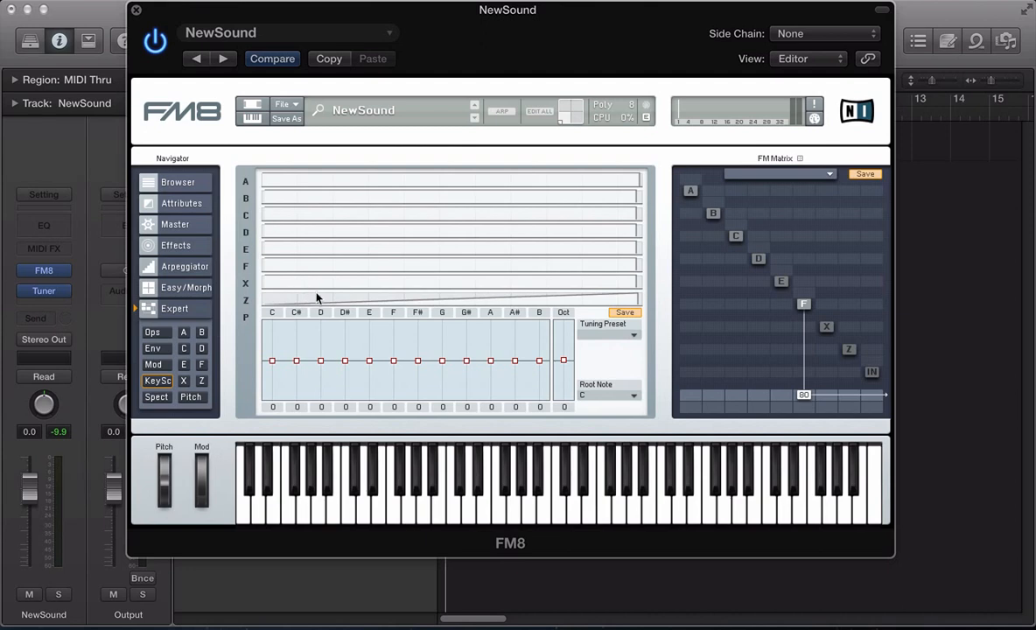